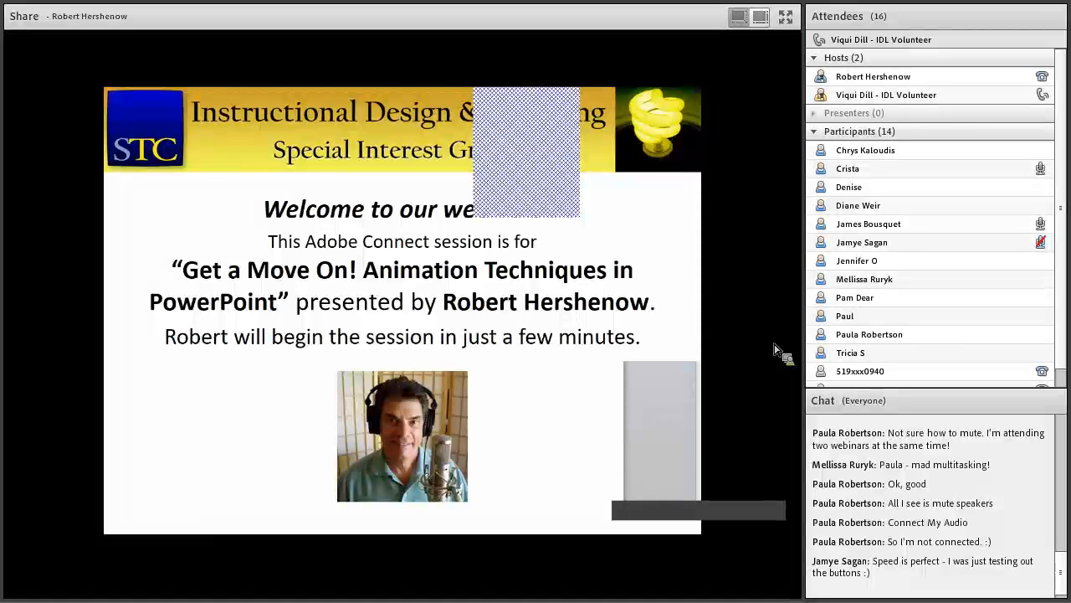
mouse_move(700, 418)
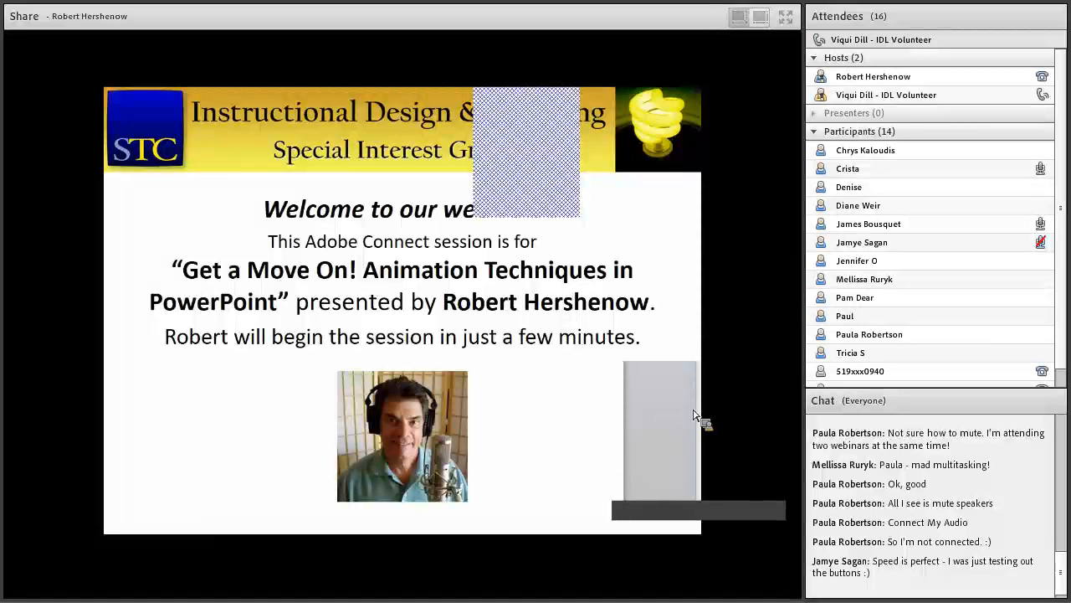
mouse_move(750, 385)
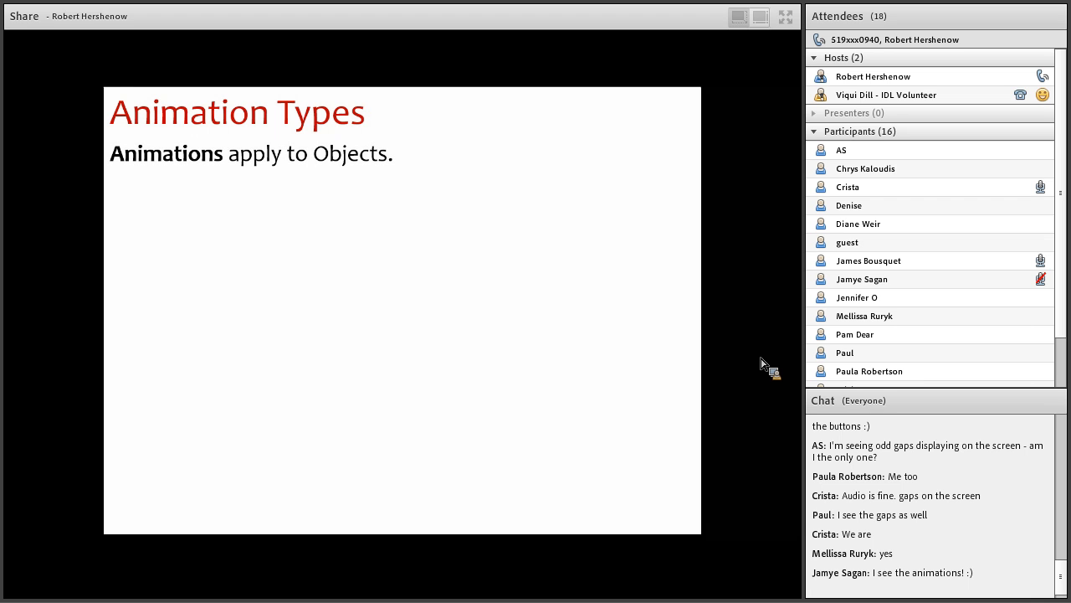
Step: Advance the Animation Types slide to the point that transitions apply to slides
left_click(308, 208)
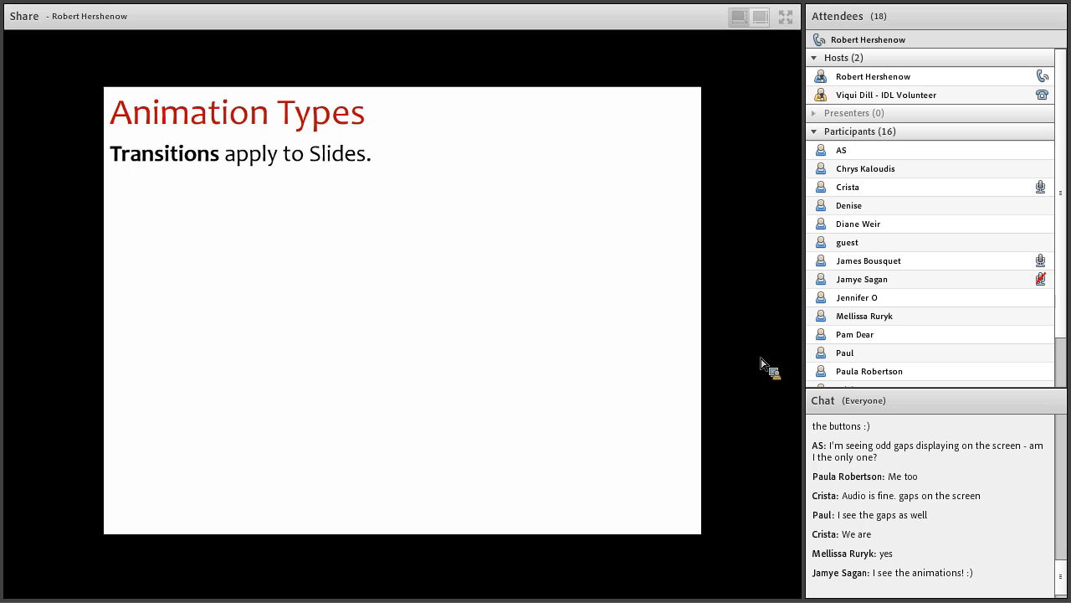
left_click(231, 211)
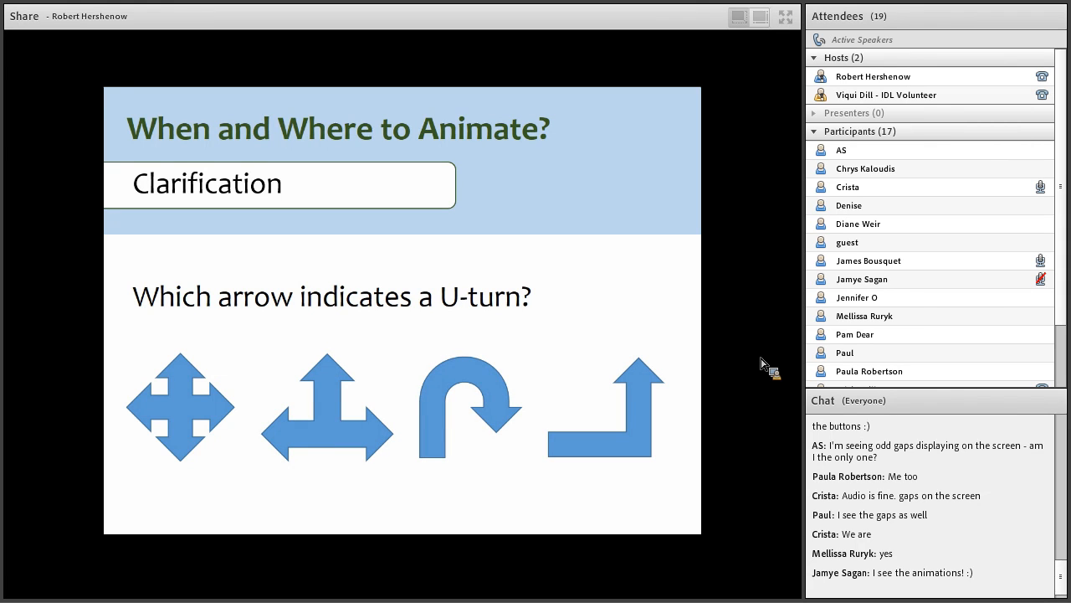
Step: Advance the shared deck past the U-turn arrow question to 'How Do We Do This?'
left_click(465, 409)
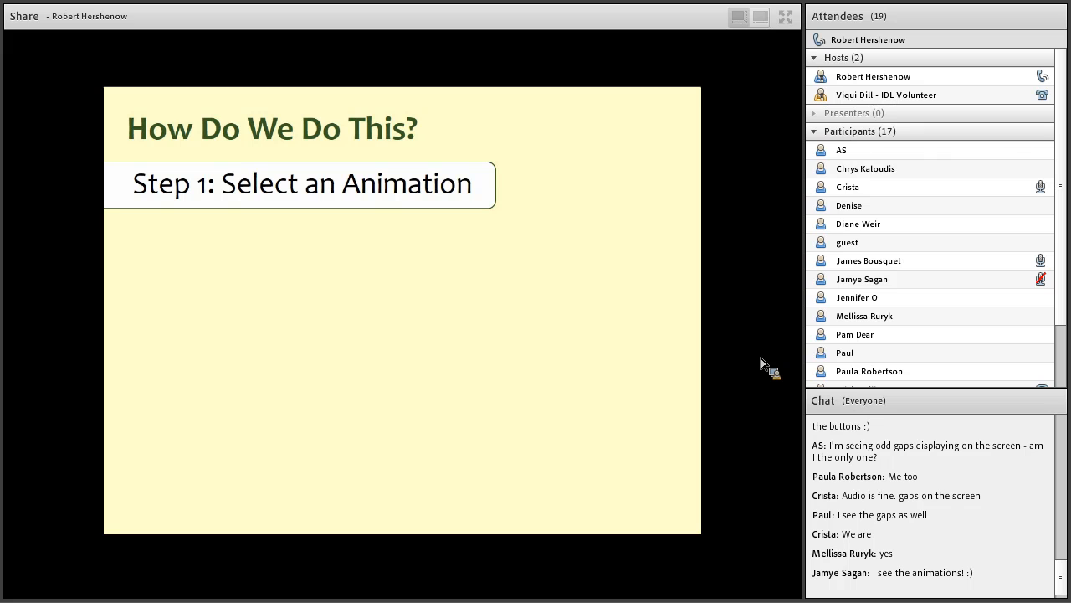
left_click(311, 154)
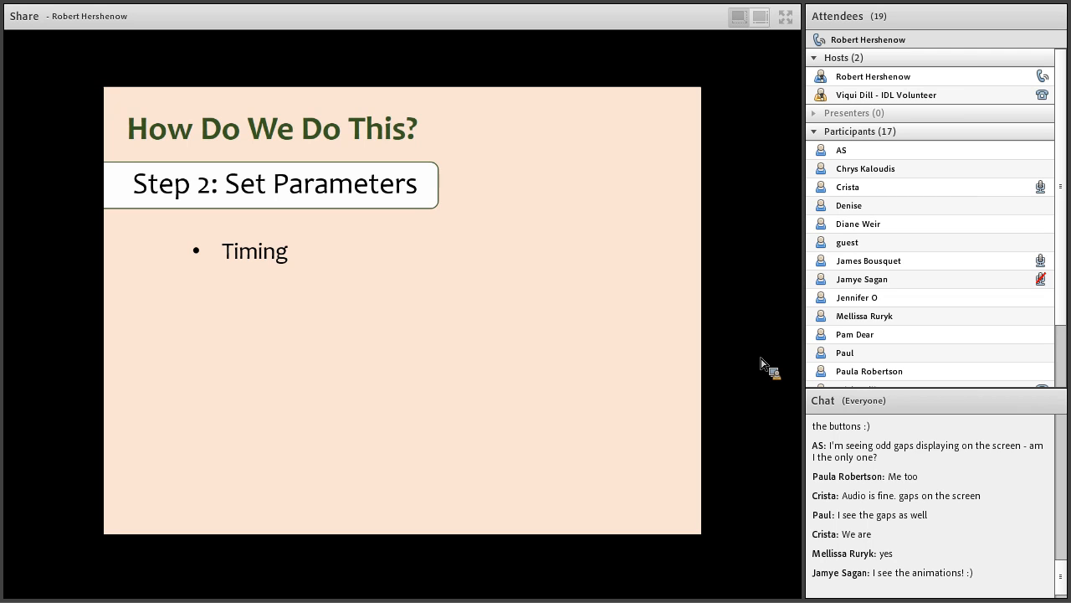
Step: Advance to 'Step 2: Set Parameters' showing start, duration and delay settings
key("right")
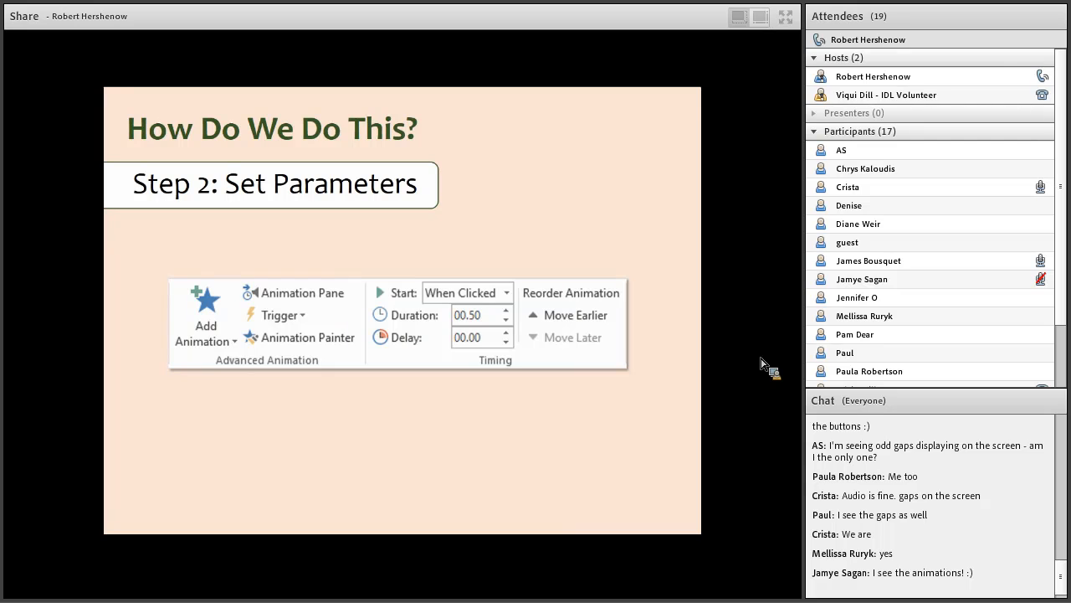
left_click(505, 291)
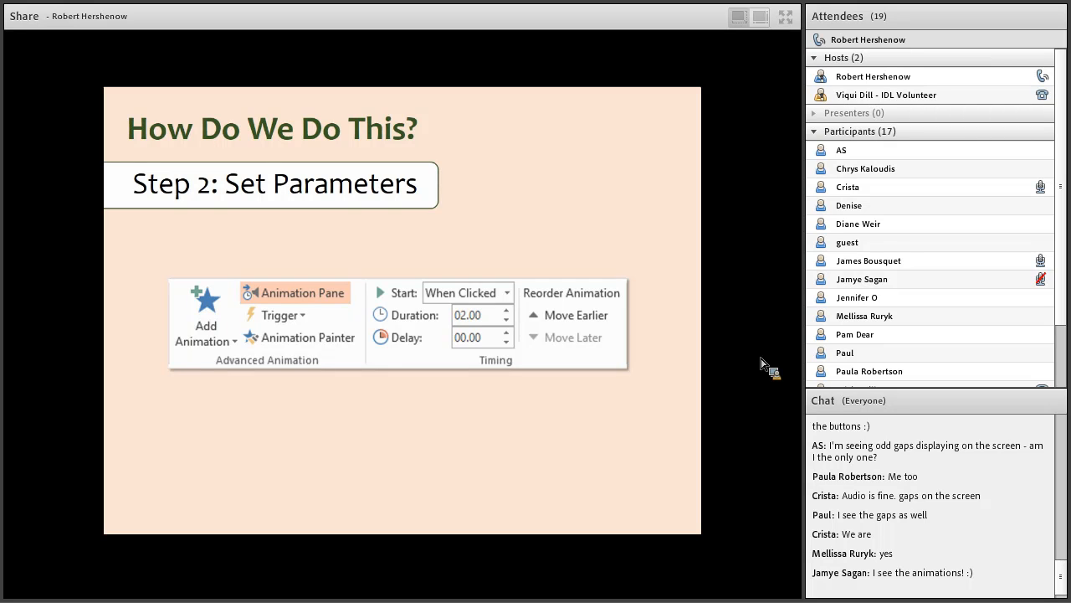
left_click(301, 291)
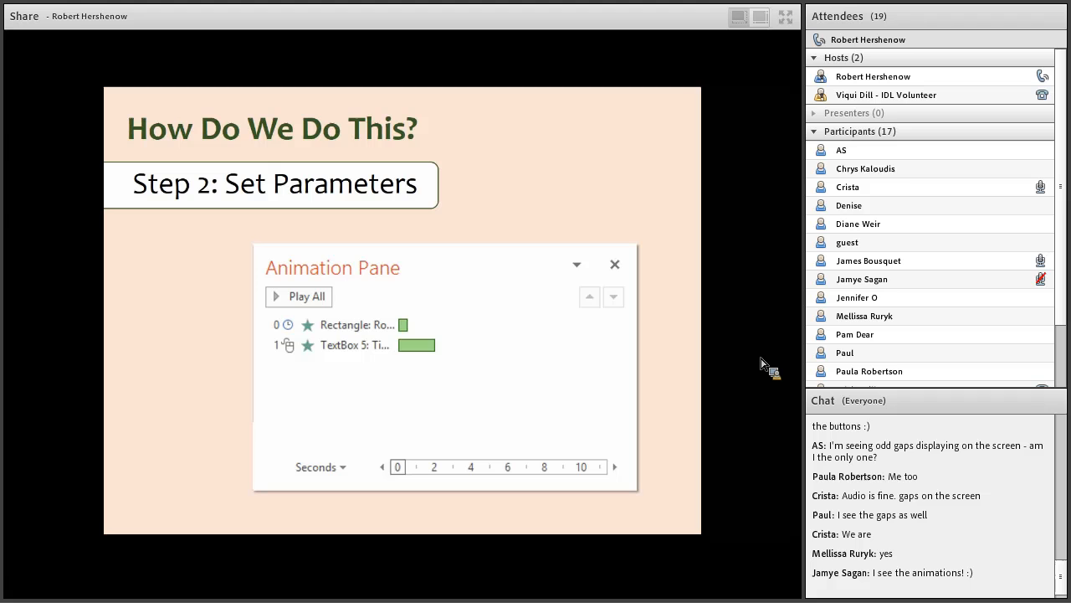
mouse_move(758, 368)
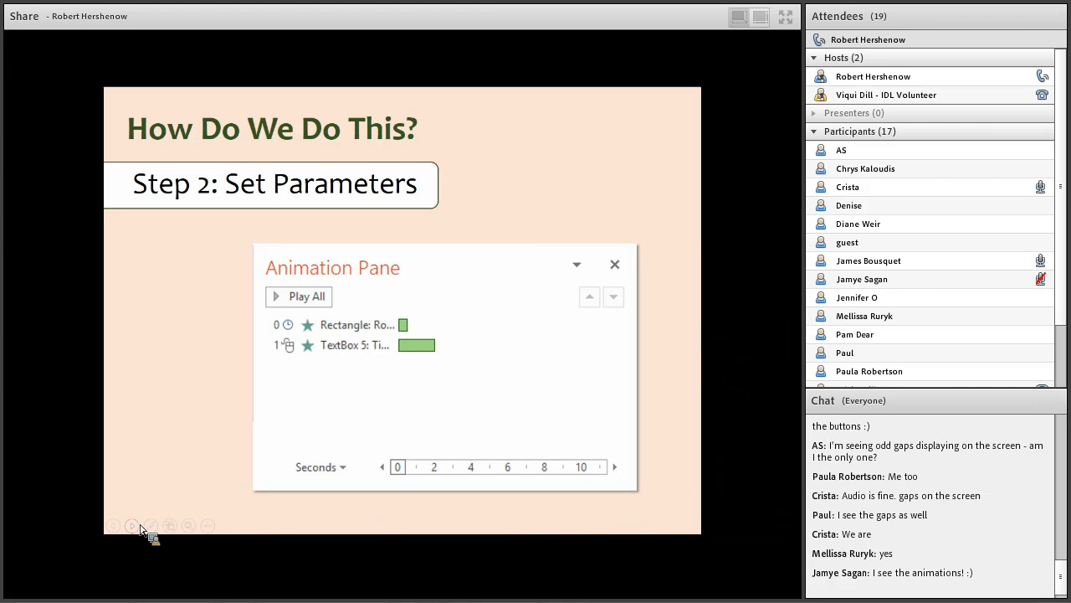
left_click(614, 265)
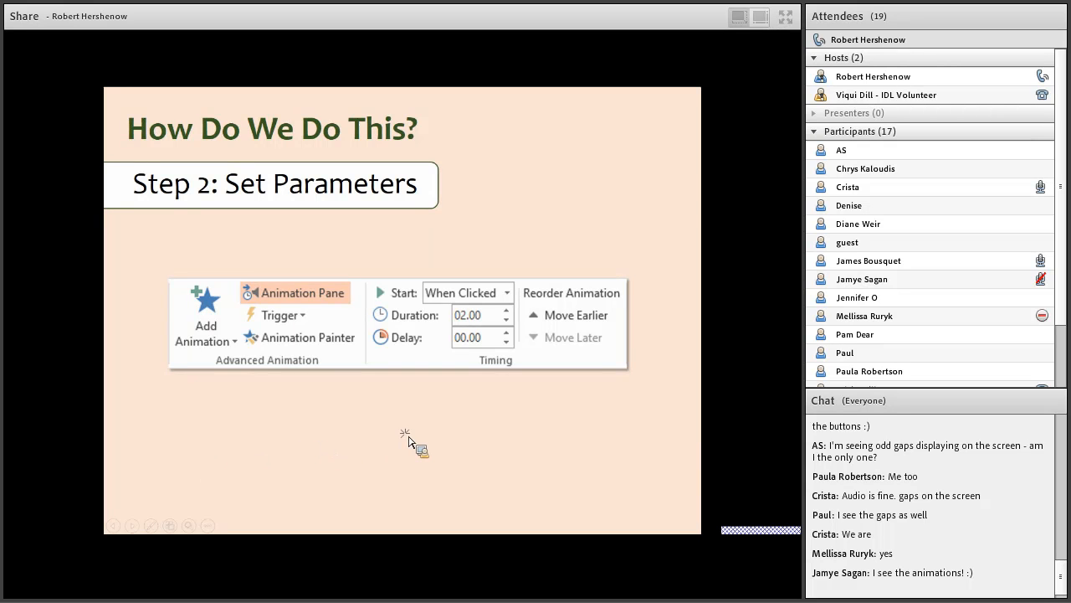
left_click(295, 291)
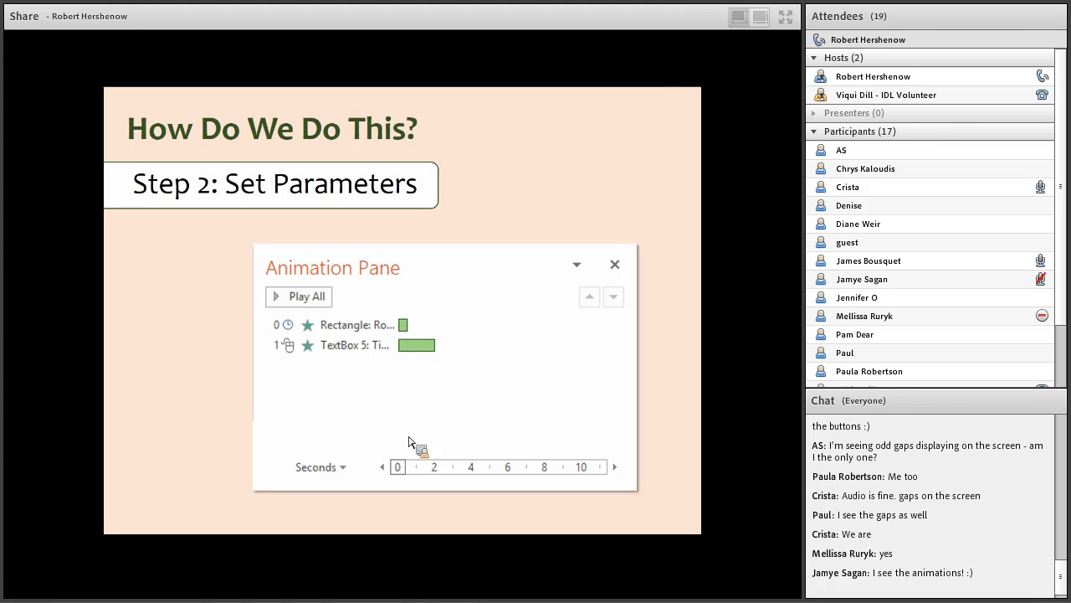
Step: Advance to the Effect Options slide with the Advanced Animation ribbon group
left_click(360, 345)
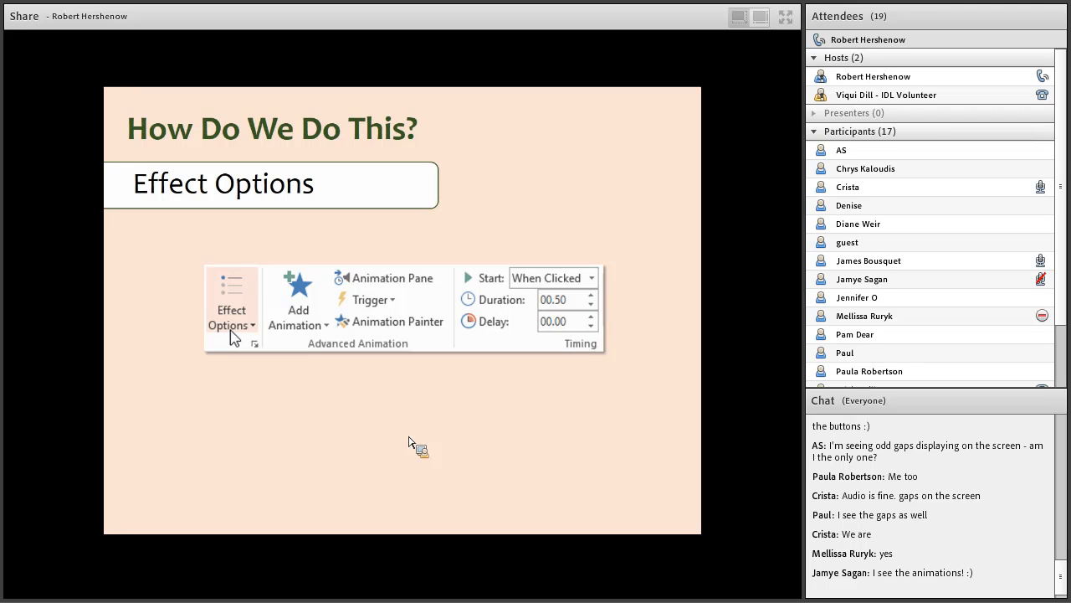
Step: Advance to 'Effect Options: Fade' showing the Fade dialog's Effect tab
left_click(231, 308)
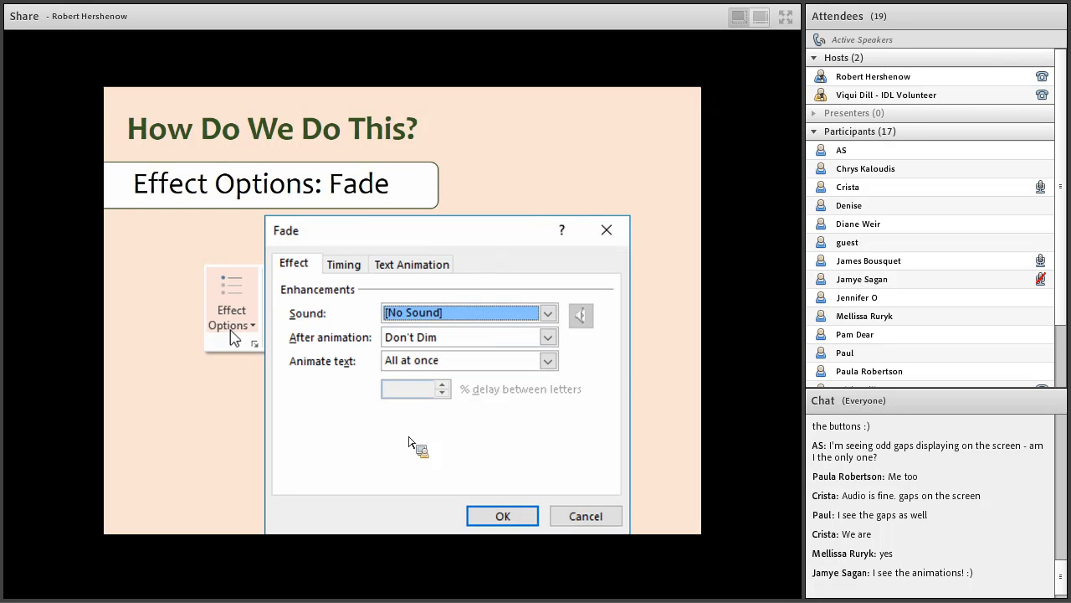
Step: Step past the Fade Timing tab to the Spin dialog's Effect tab, 360° clockwise with smoothing
left_click(343, 264)
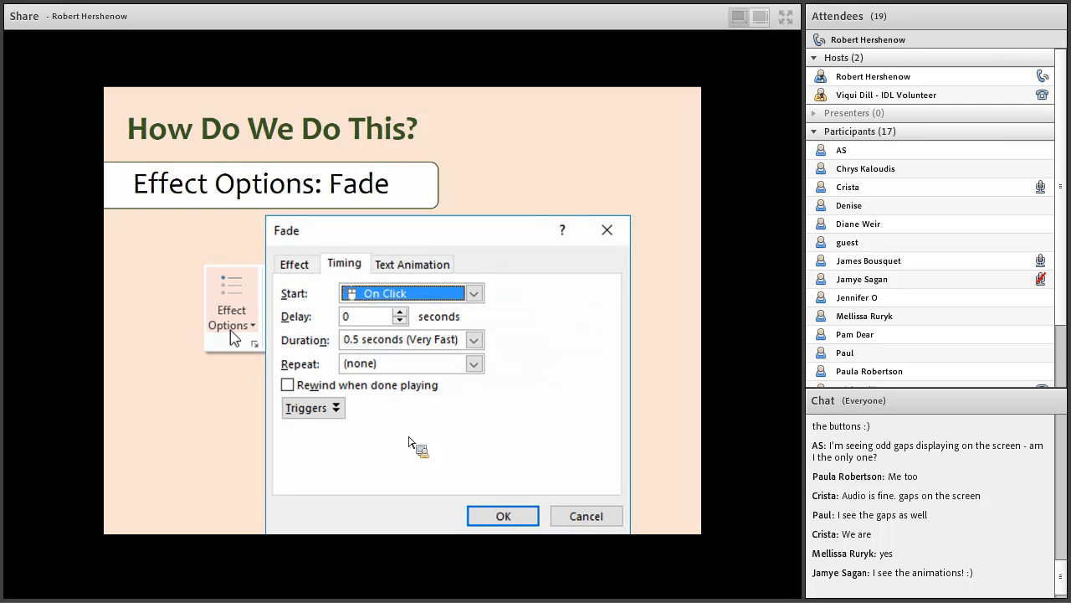
left_click(411, 263)
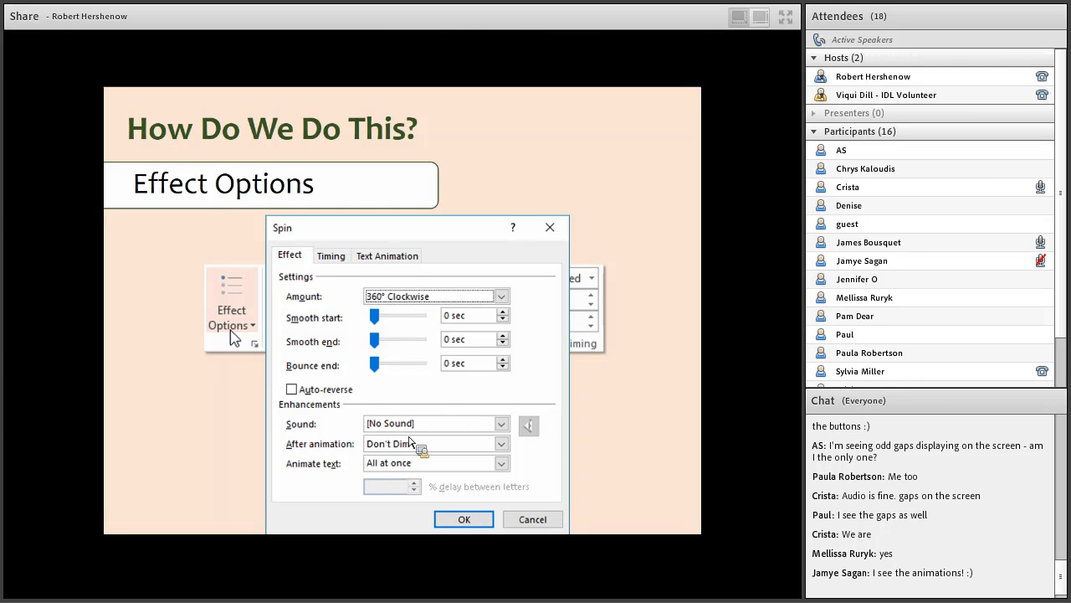
Step: Show the Spin Timing tab with triggers on rectangle click, then reach the One Two Three demo slide
left_click(331, 254)
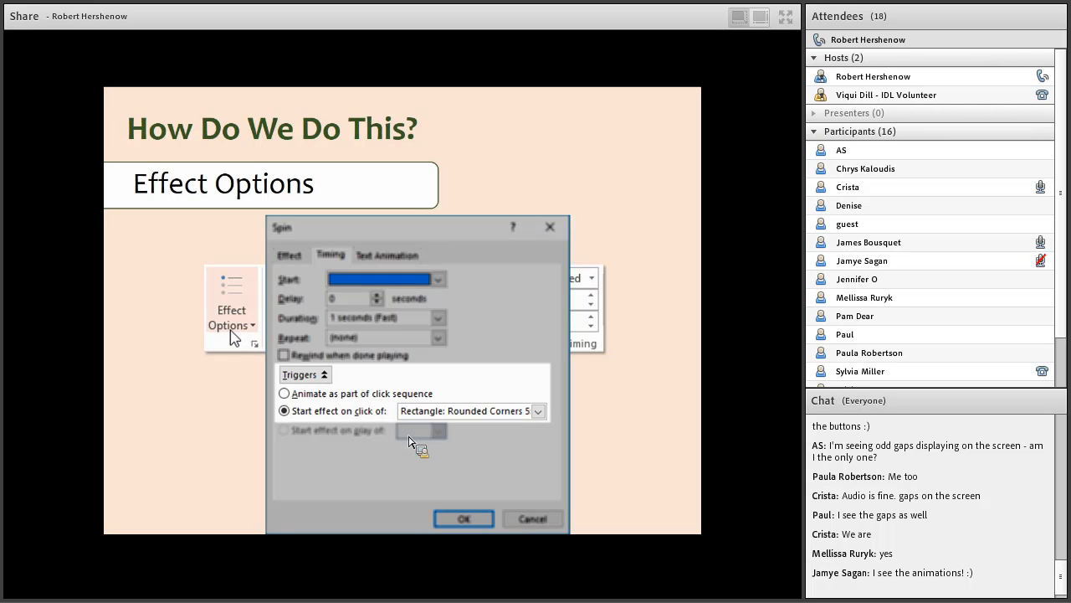
left_click(464, 519)
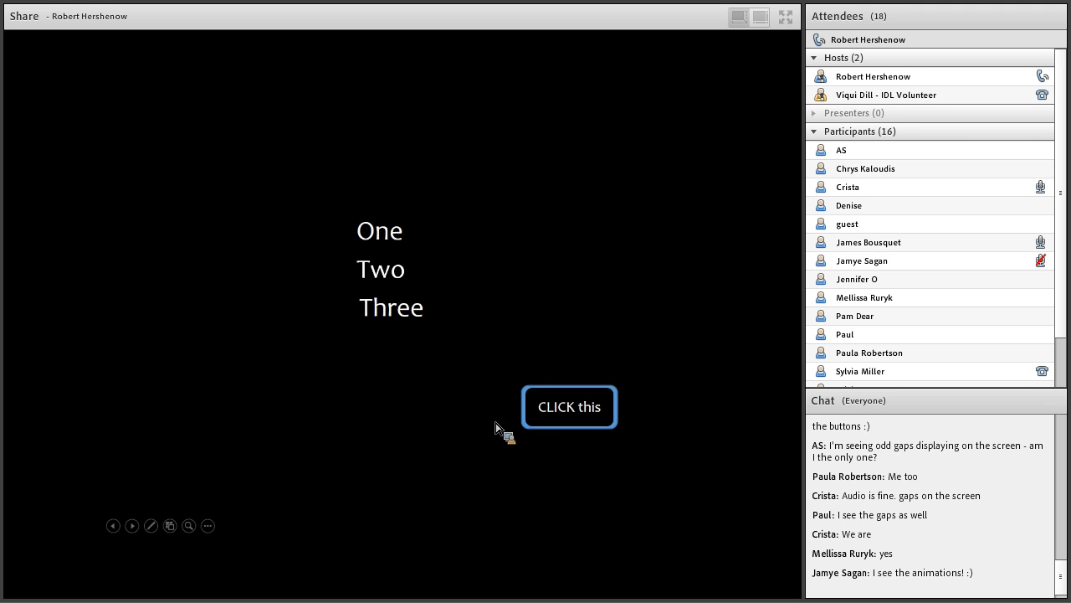
mouse_move(470, 400)
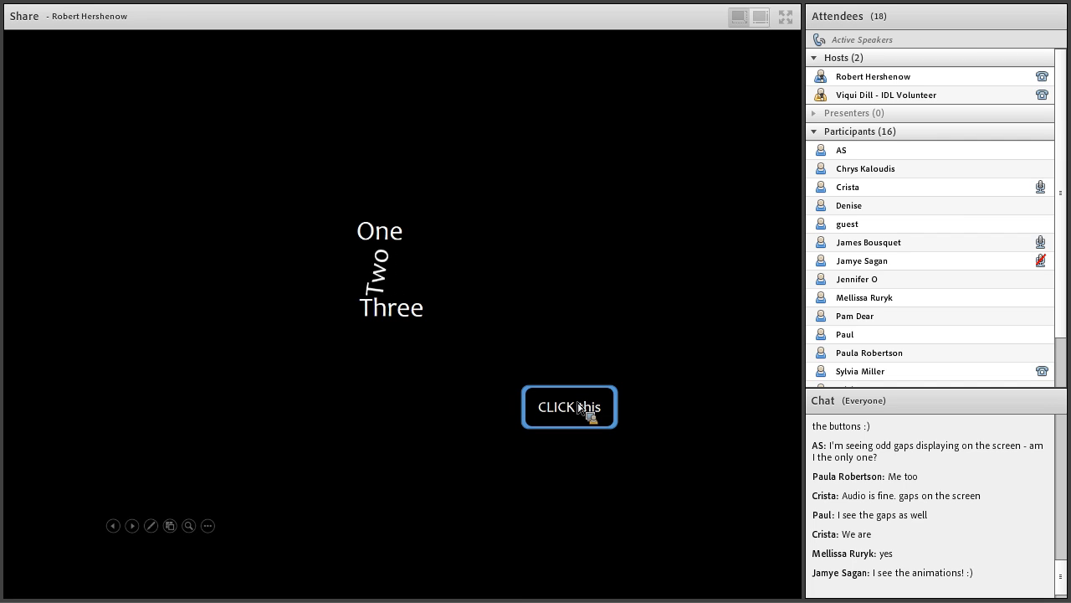
Step: Trigger the 'CLICK this' button so the word Two wobbles, then move on
left_click(569, 407)
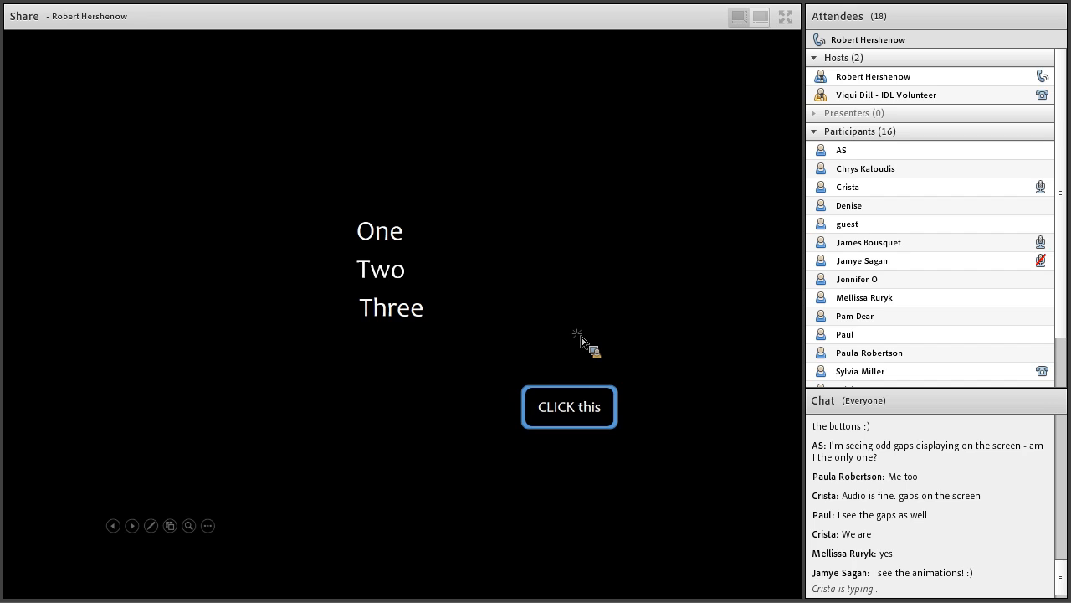
left_click(569, 407)
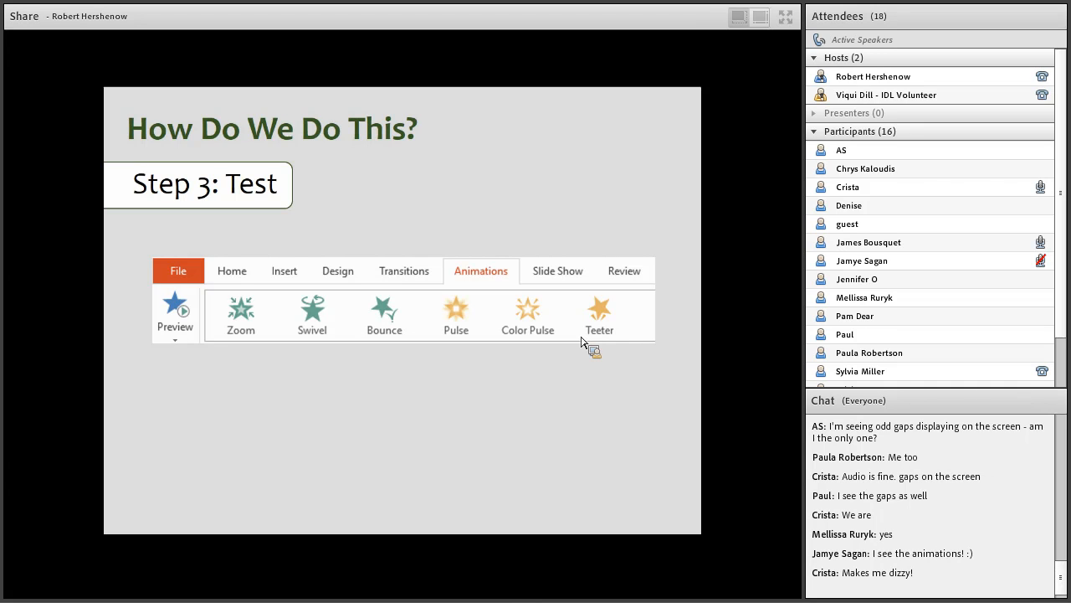
Step: Reveal the Animation Pane image with Play All and four listed animations
left_click(174, 315)
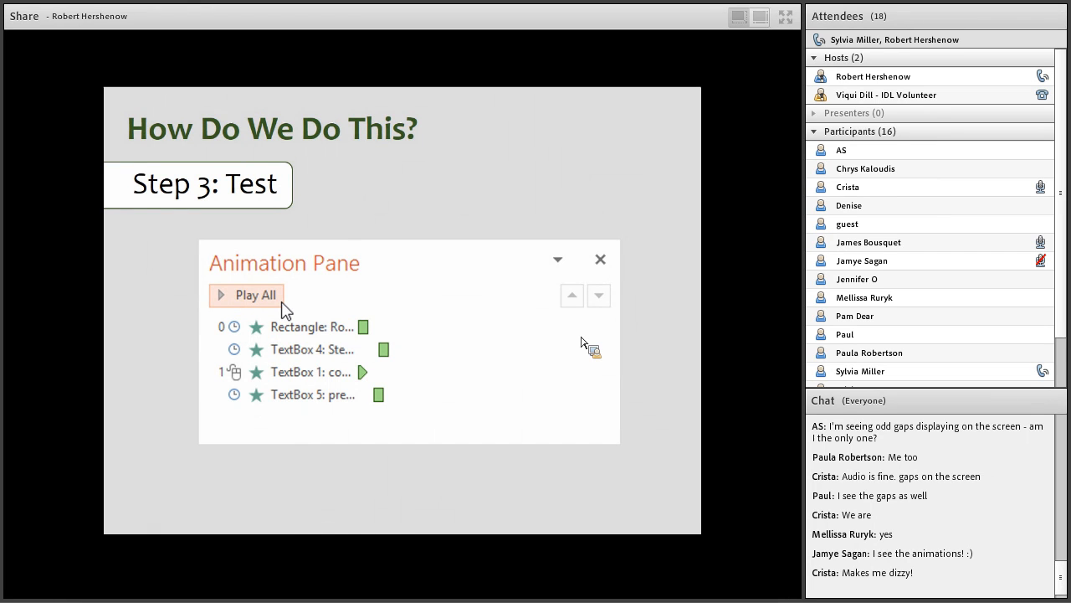
Step: Show the next build highlighting the third animation's Play From option
left_click(310, 372)
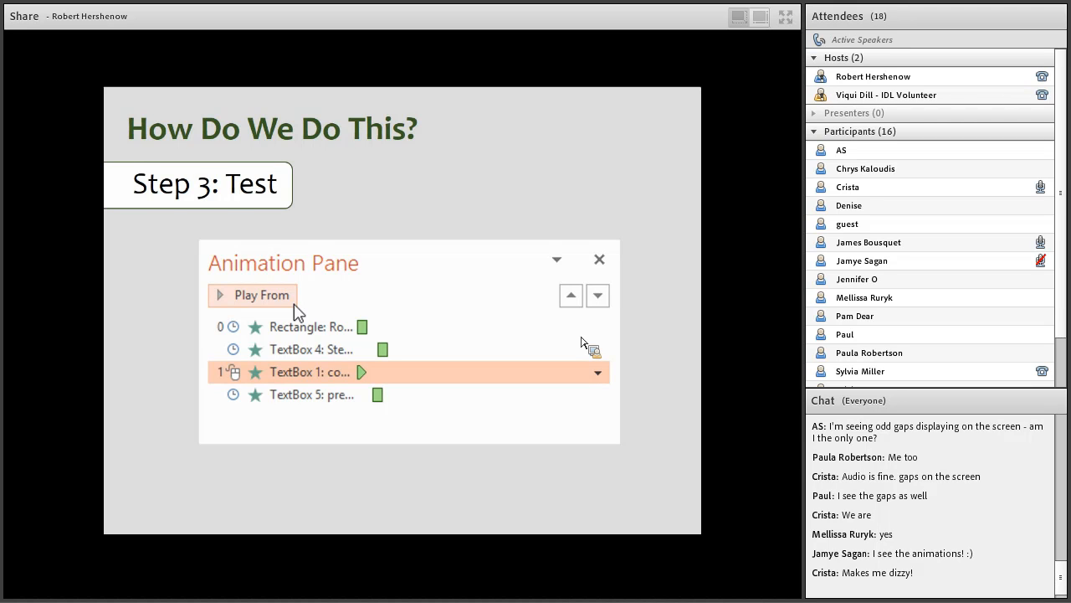
mouse_move(352, 275)
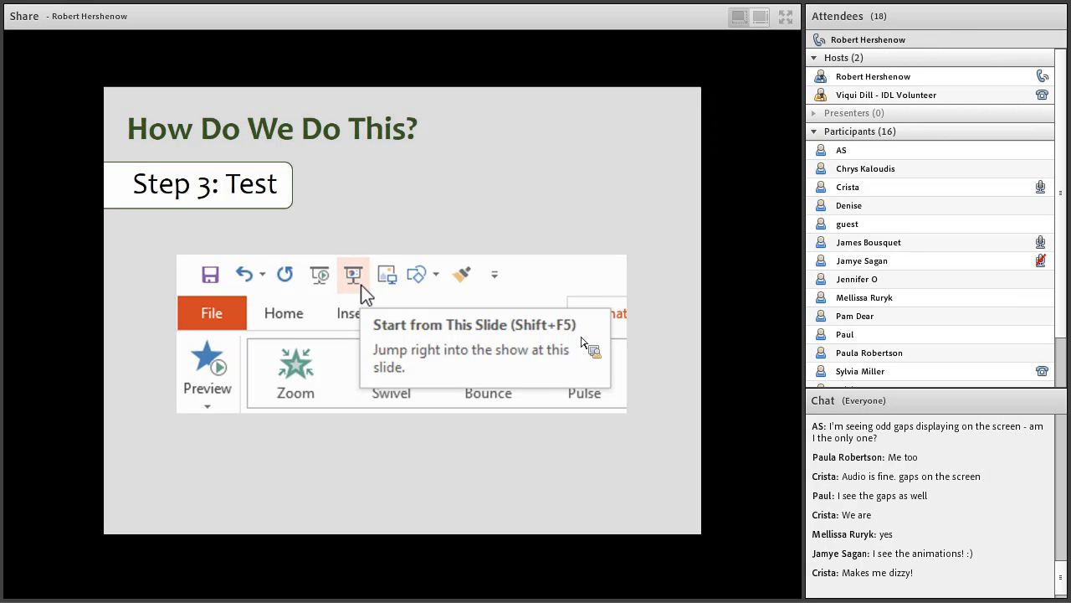
left_click(352, 275)
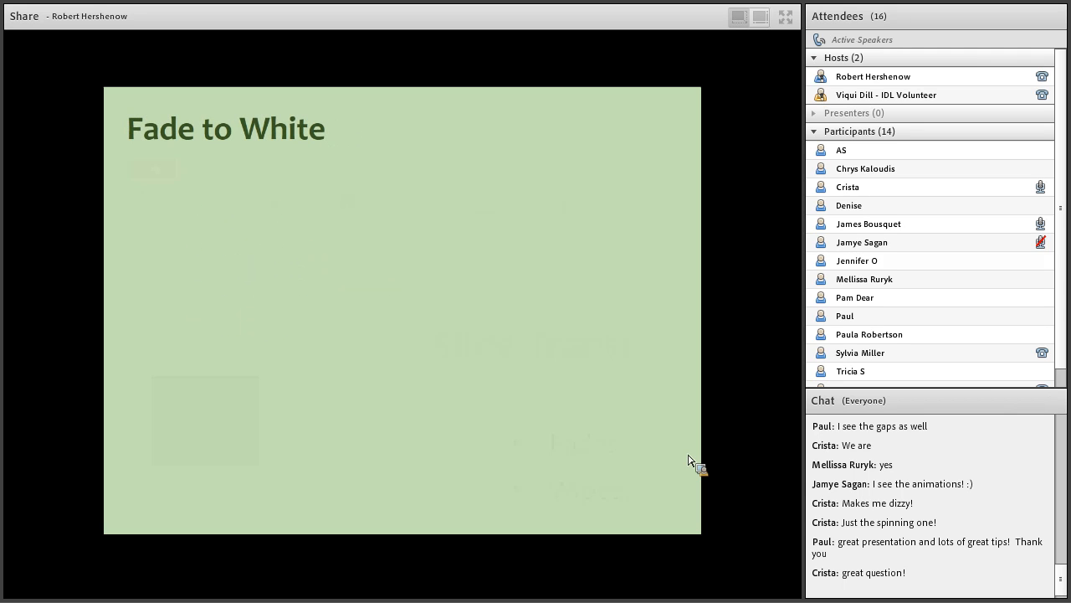
Step: Advance the shared slideshow to the Fade to White slide showing the Transitions tab
right_click(204, 310)
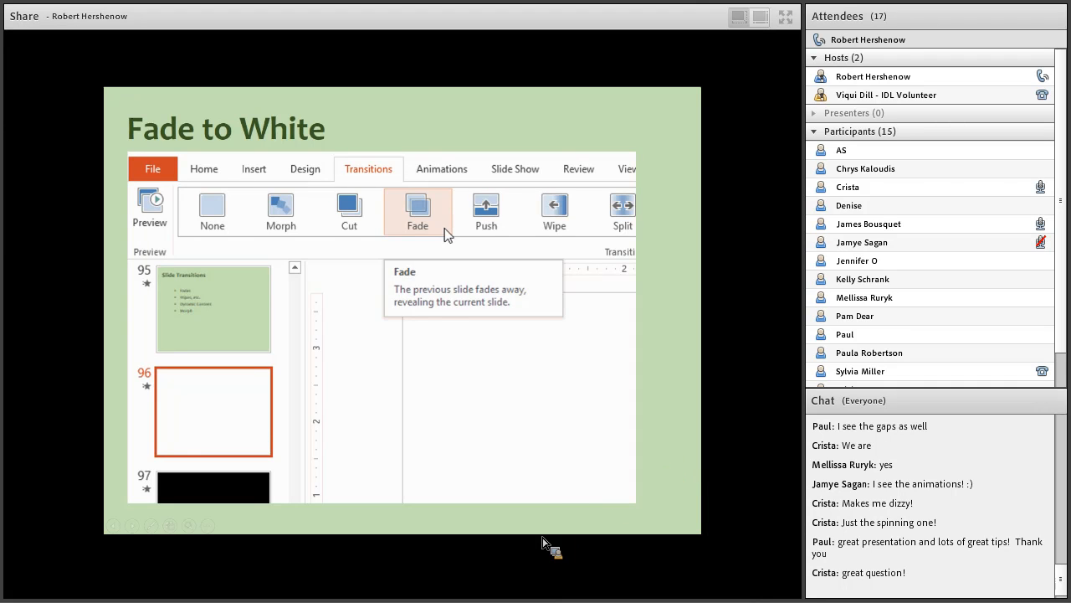
mouse_move(562, 512)
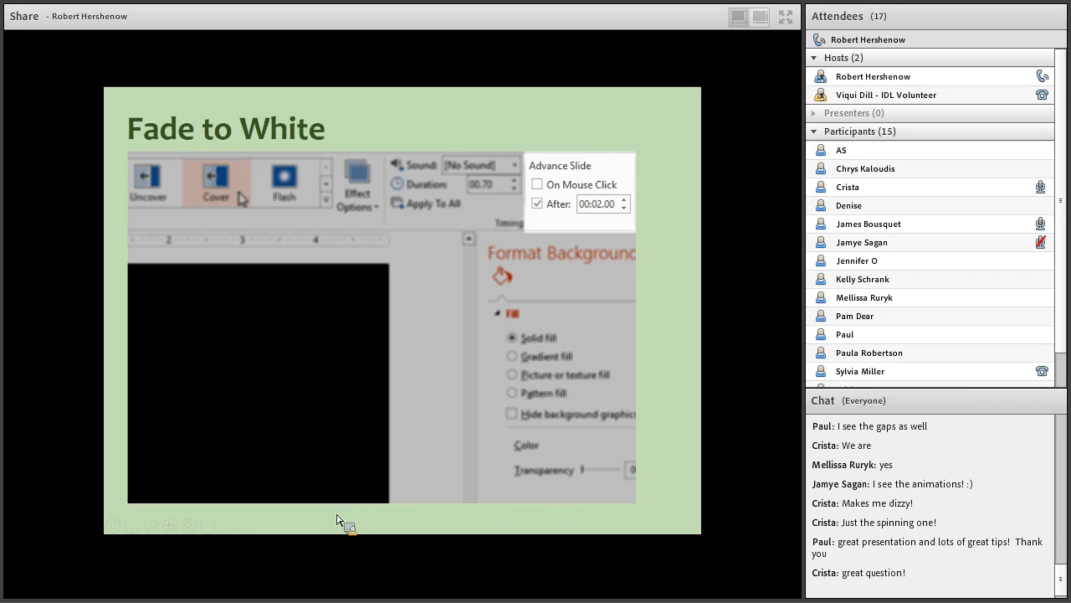
Step: Move the shared deck onto the Fade to White slide with the Advance Slide timing screenshot
left_click(355, 184)
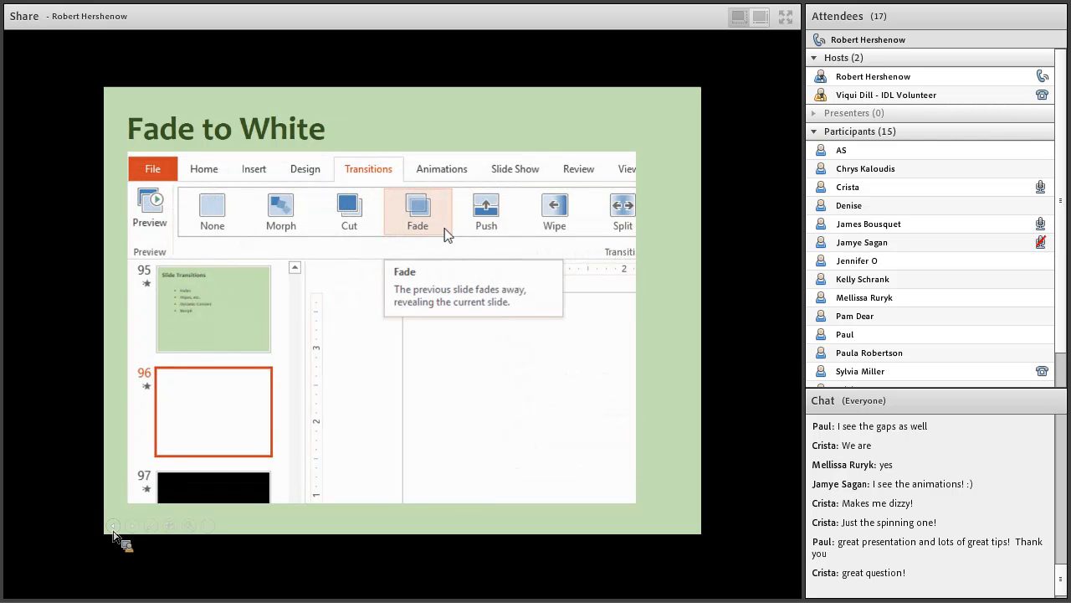
mouse_move(344, 456)
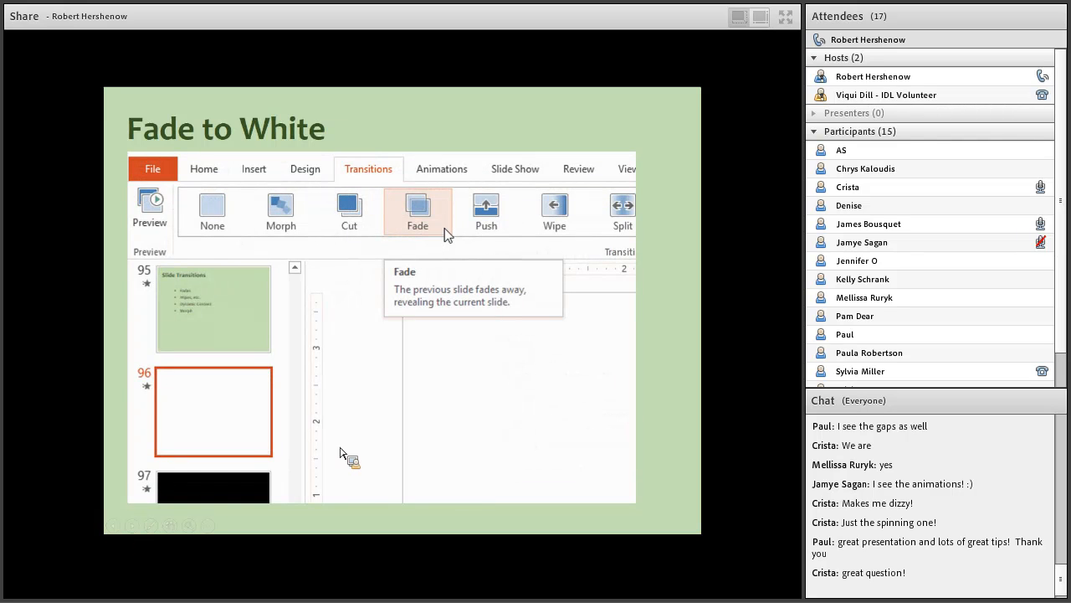
mouse_move(623, 259)
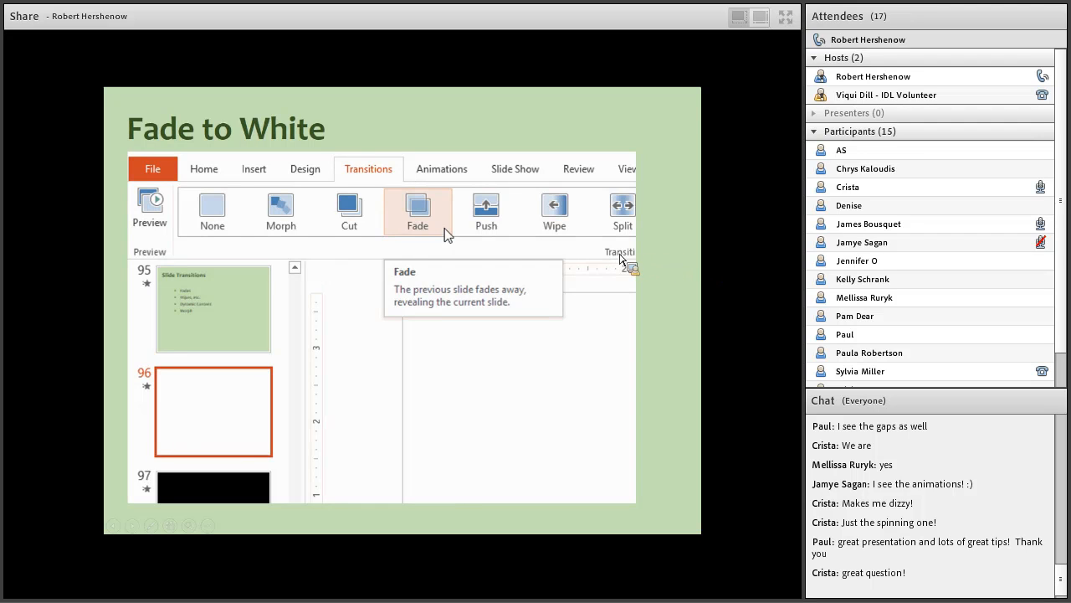
mouse_move(636, 261)
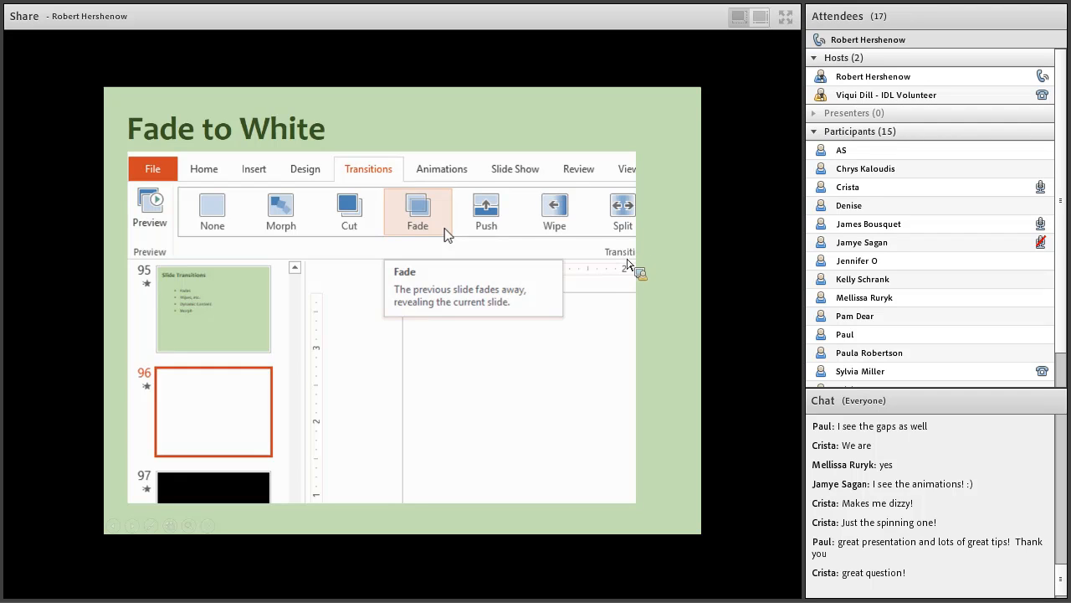
mouse_move(452, 226)
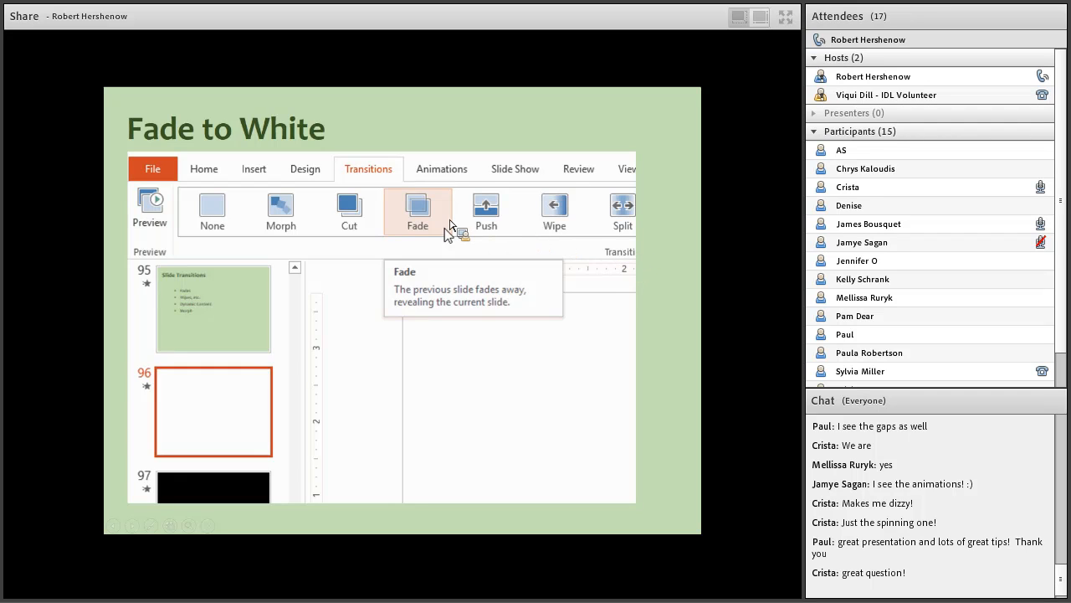
mouse_move(226, 393)
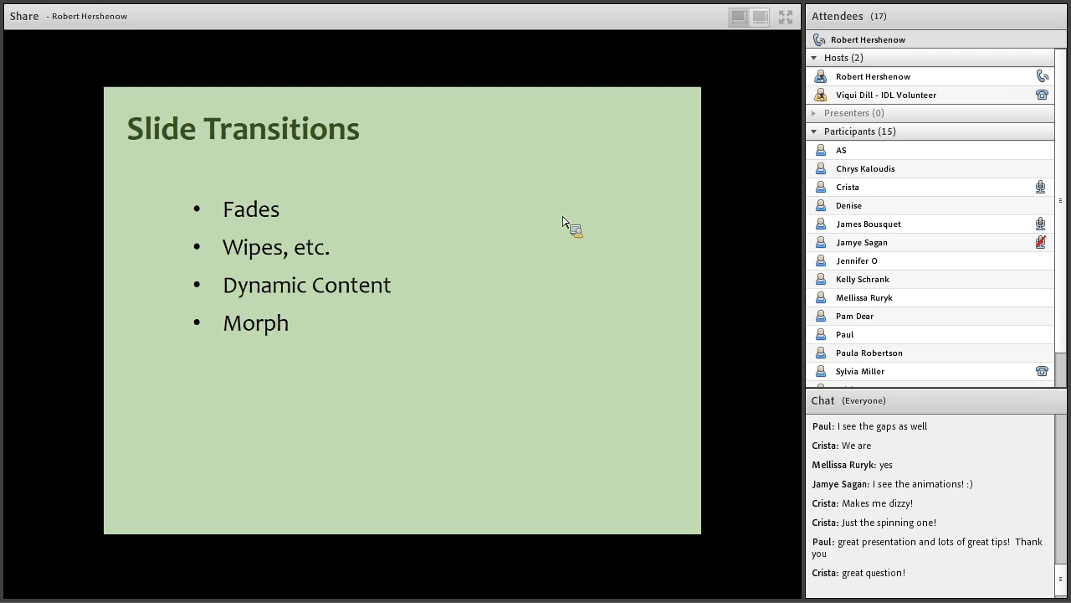
mouse_move(456, 345)
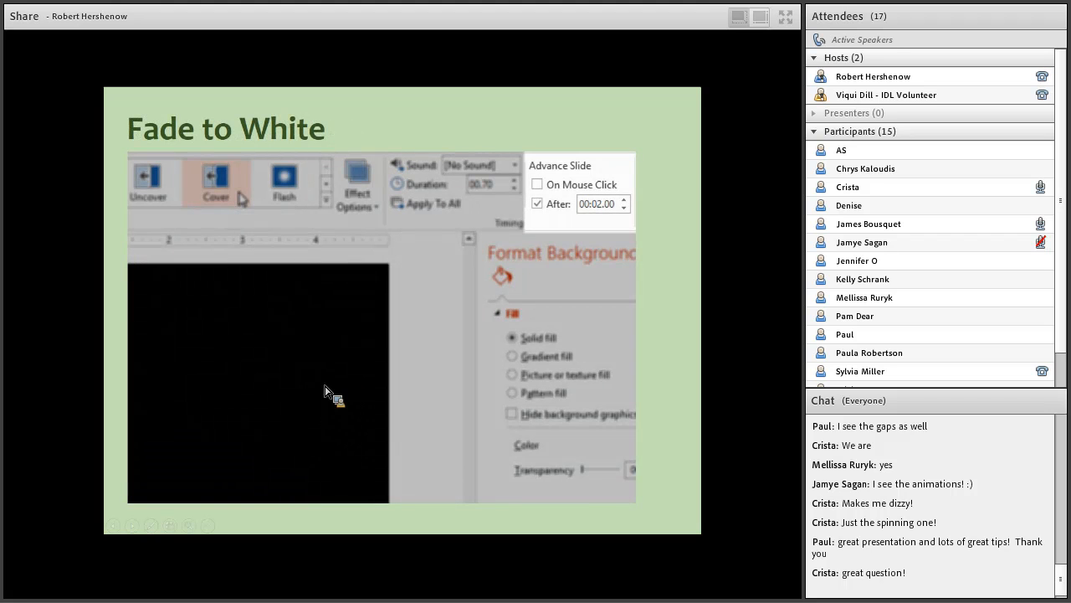
Step: Return to the Fade to White slide showing Advance Slide After 00:02.00
left_click(356, 184)
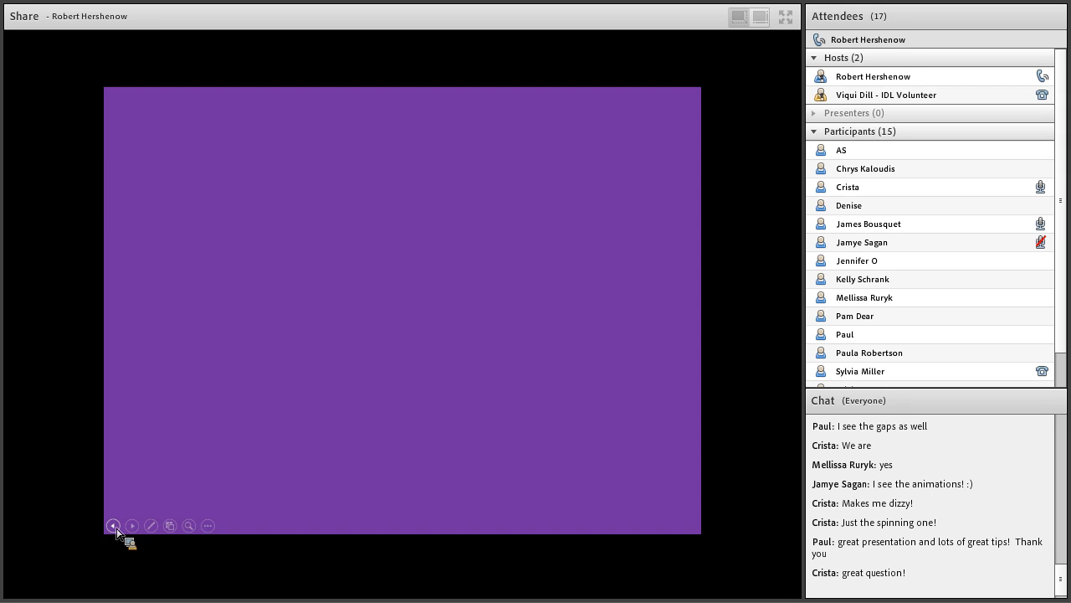
Step: Step the shared slideshow from the plain purple slide back to the Slide Transitions overview
left_click(114, 526)
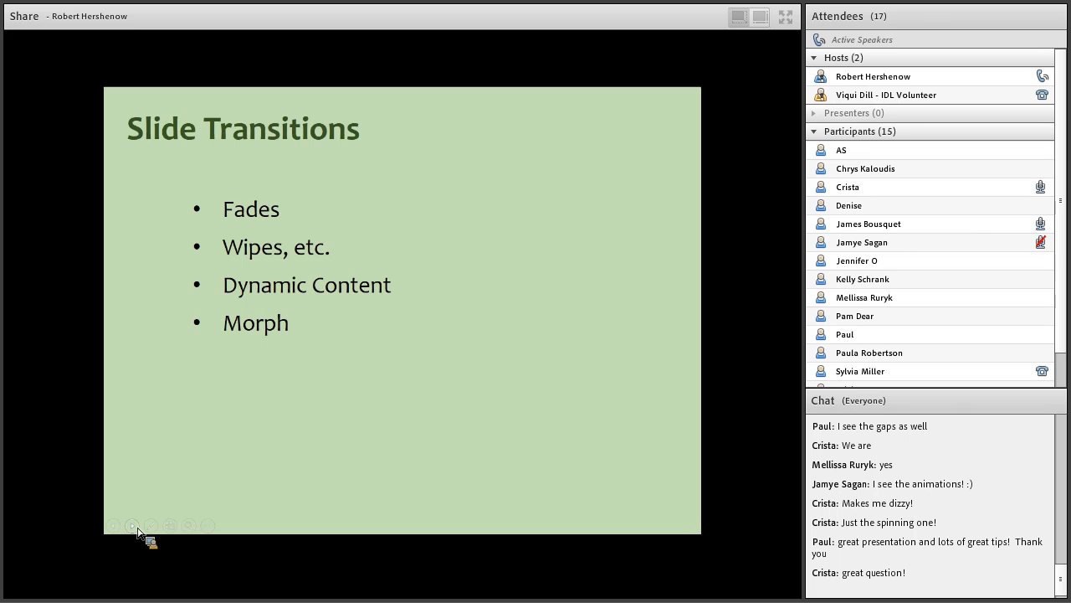
Step: Advance past the Slide Transitions overview listing Fades, Wipes, Dynamic Content and Morph
left_click(131, 526)
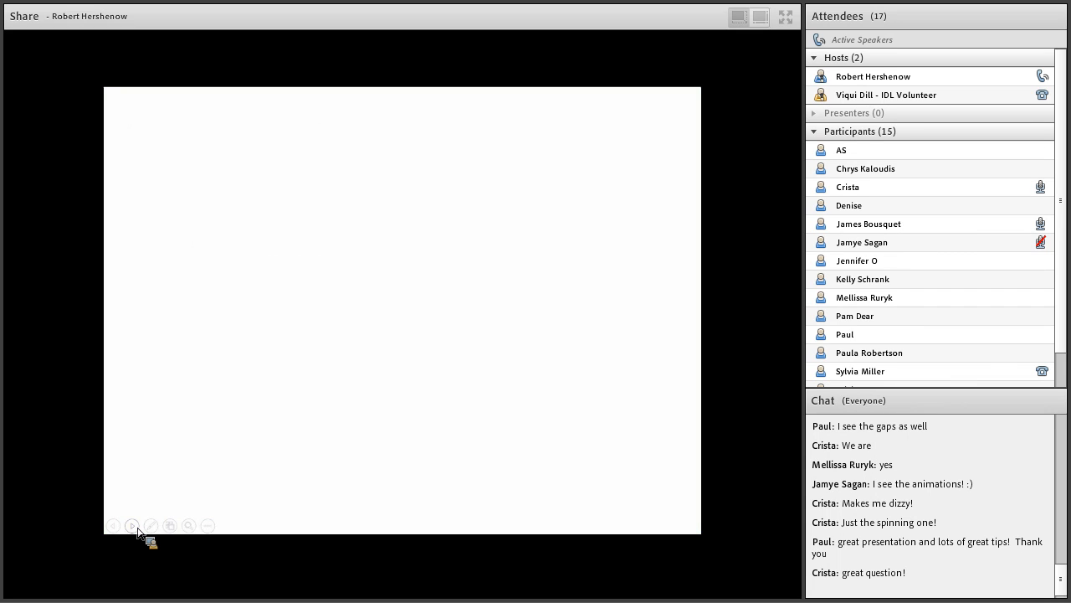
Step: Advance to the Dynamic Content slide with coloured bars numbered 7 to 12
left_click(131, 526)
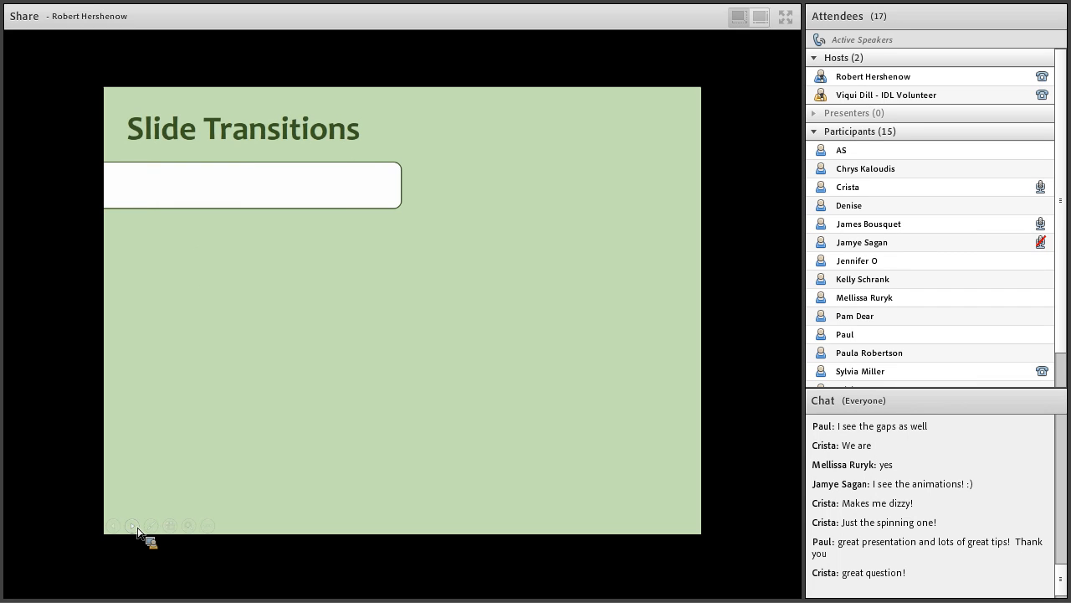
type("New Slide")
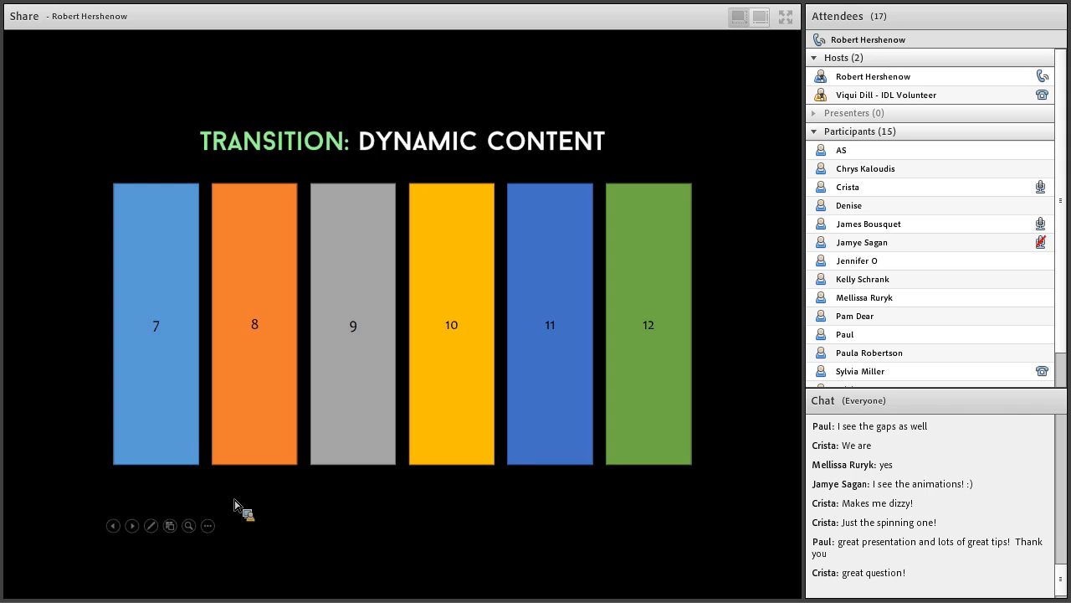
Step: Replay the bars renumbering 1 to 6, then advance to the blank spreadsheet grid
left_click(114, 526)
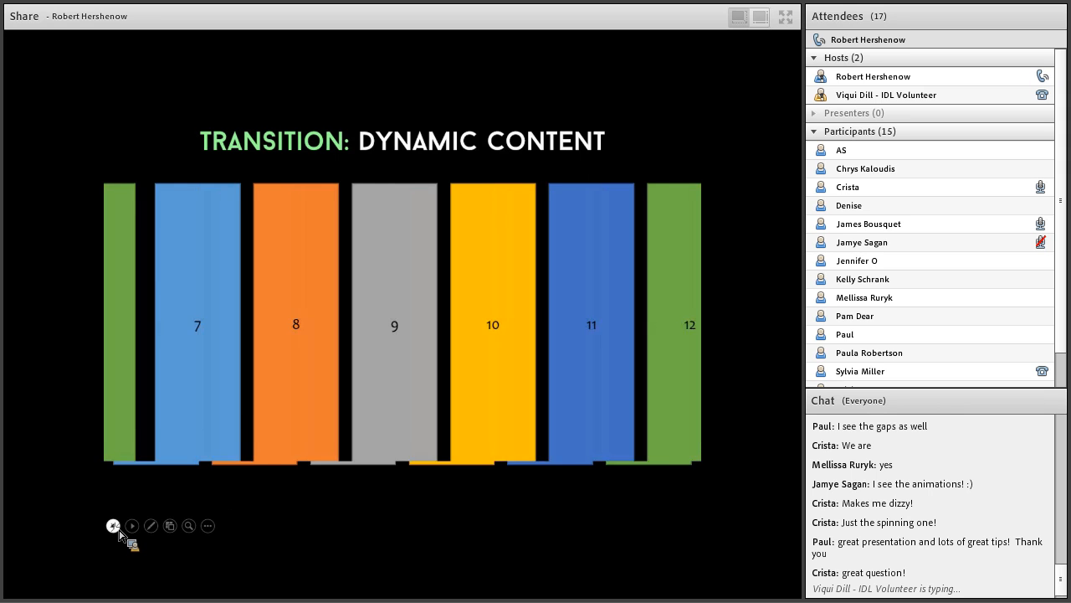
left_click(114, 526)
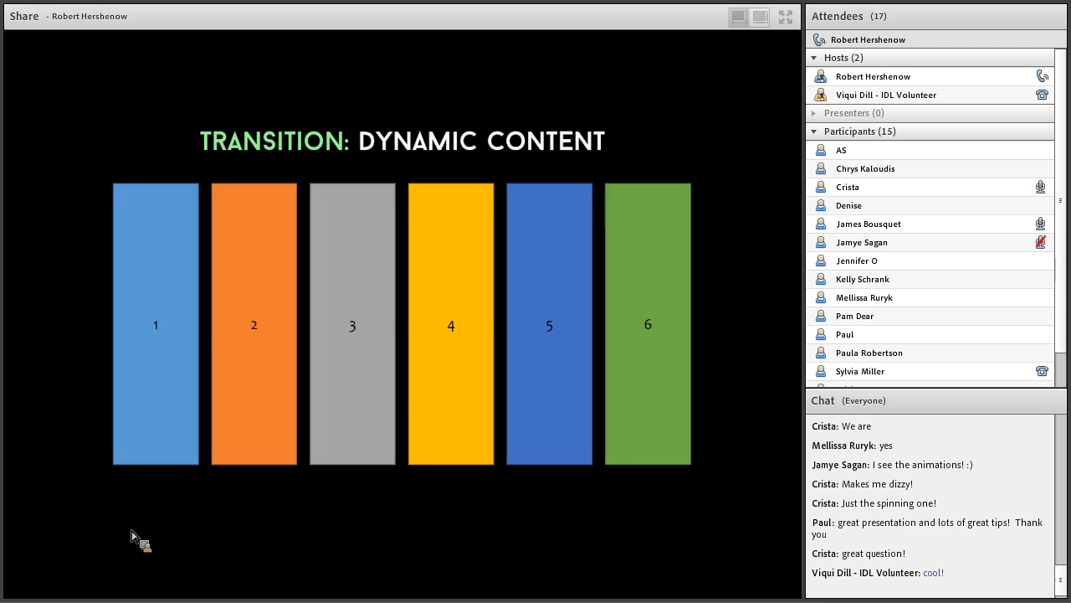
left_click(131, 526)
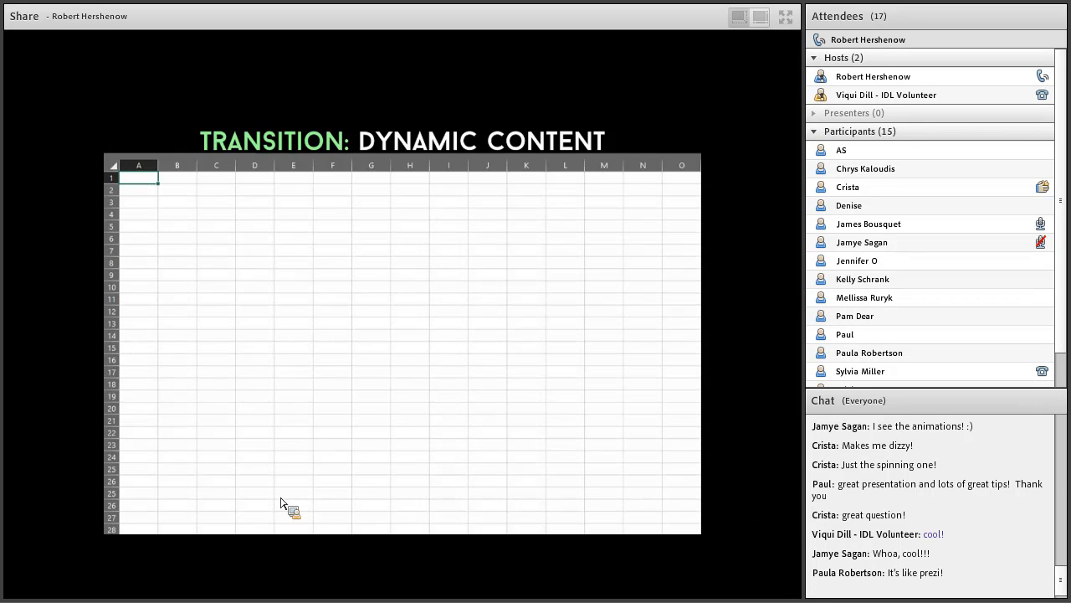
scroll("down", 3)
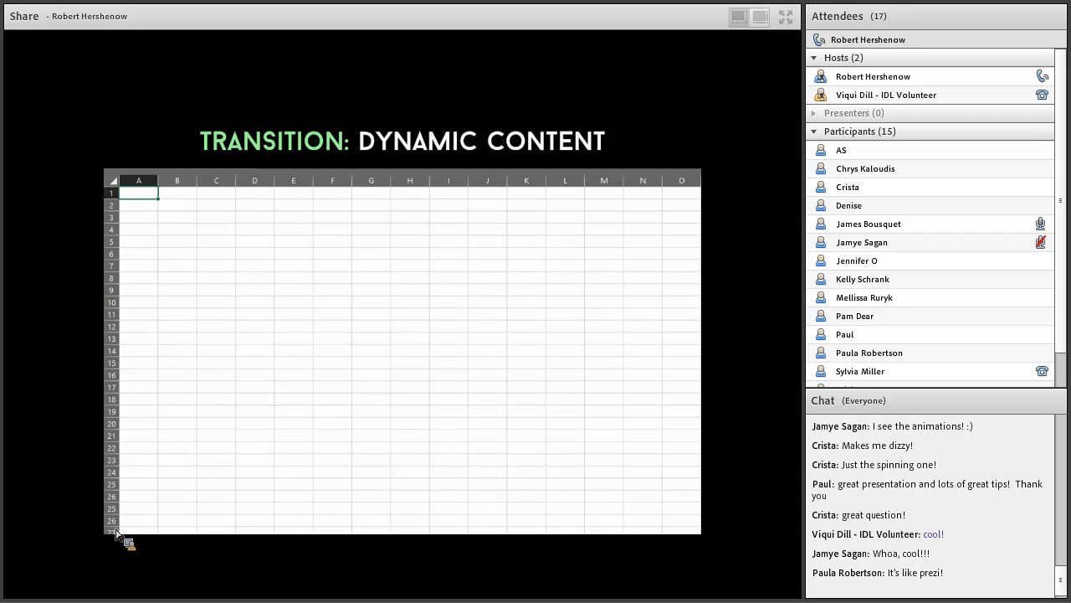
scroll("down", 3)
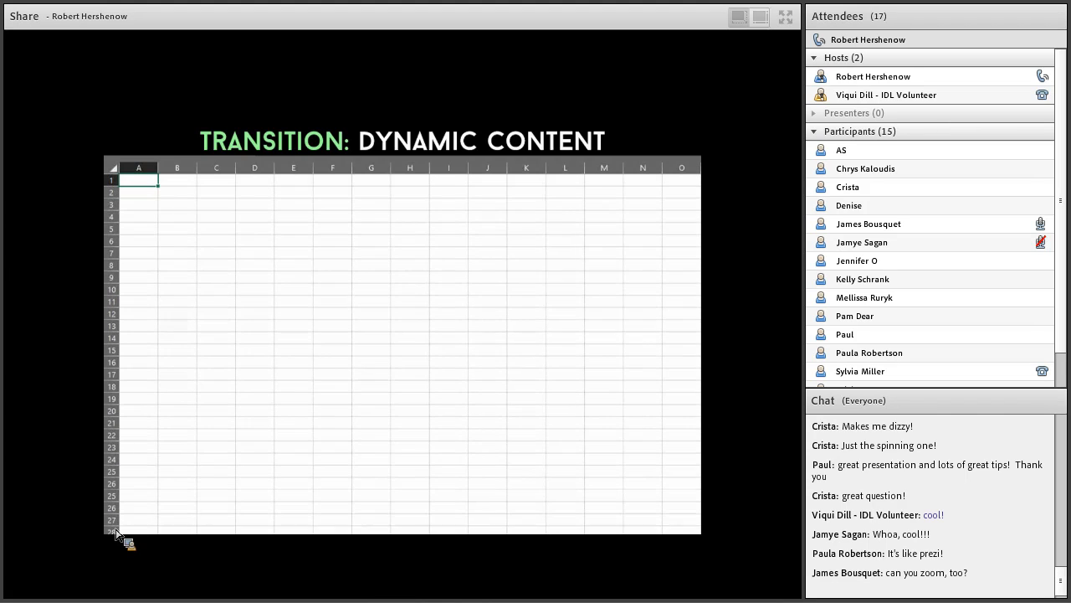
scroll("down", 3)
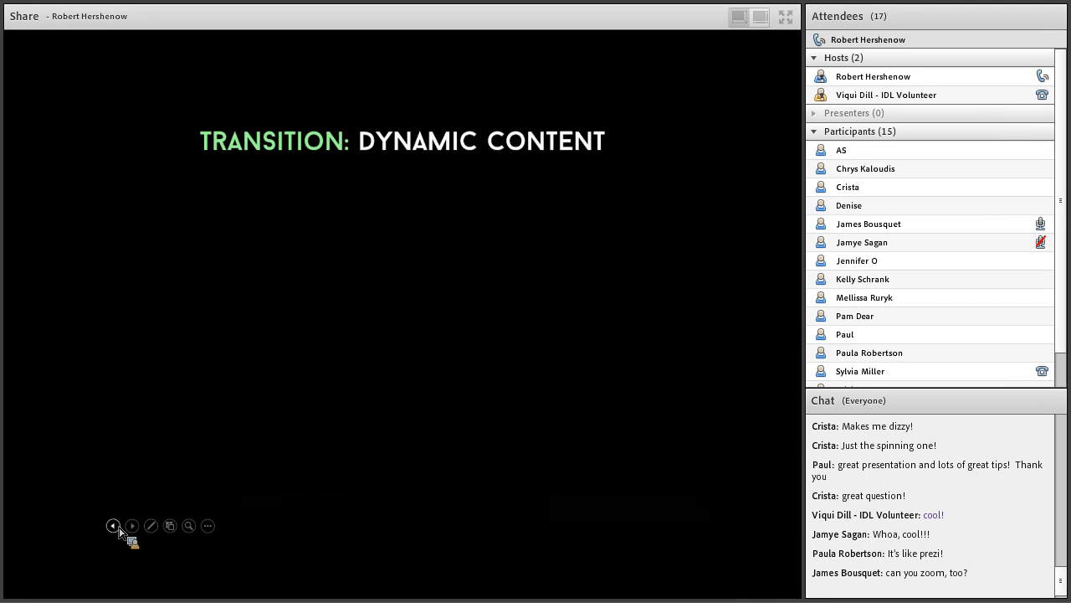
Step: Bring in six coloured bars, change their numbers from 1–6 to 7–12, then advance onward
left_click(130, 525)
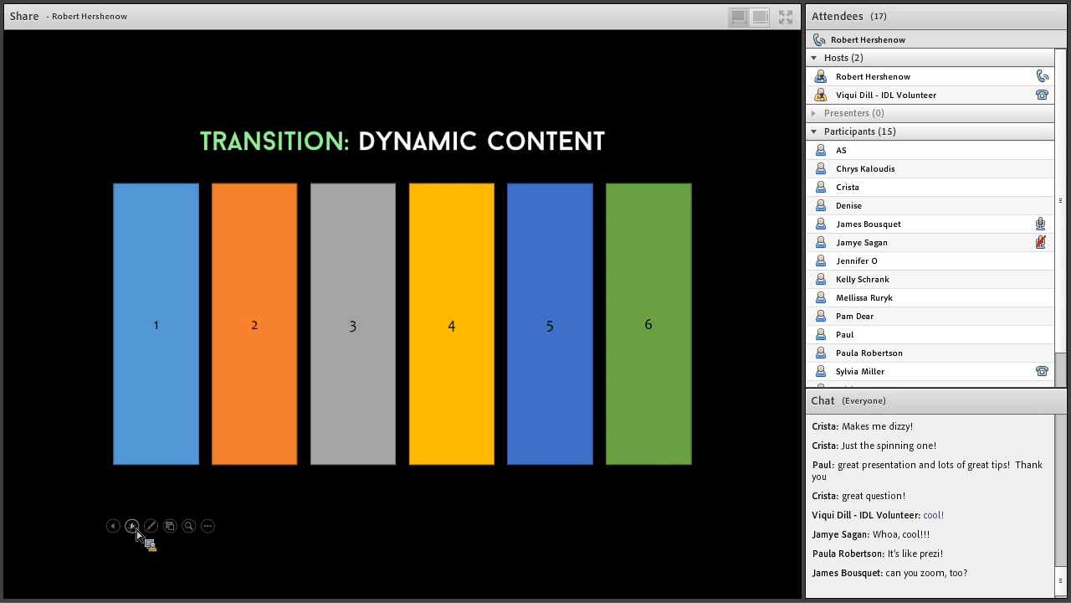
left_click(130, 525)
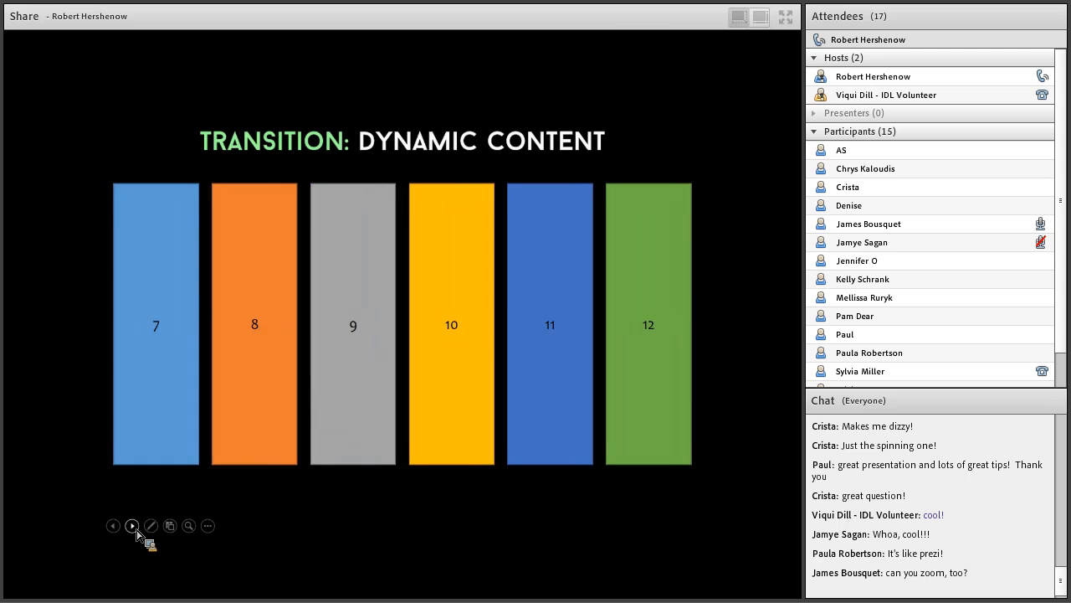
left_click(130, 526)
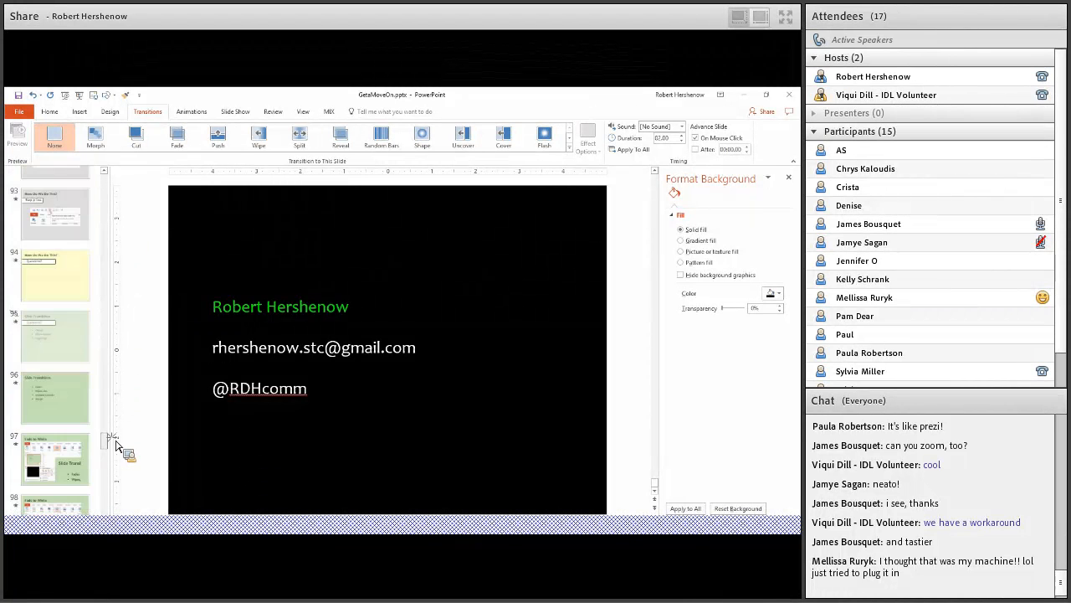
scroll("down", 3)
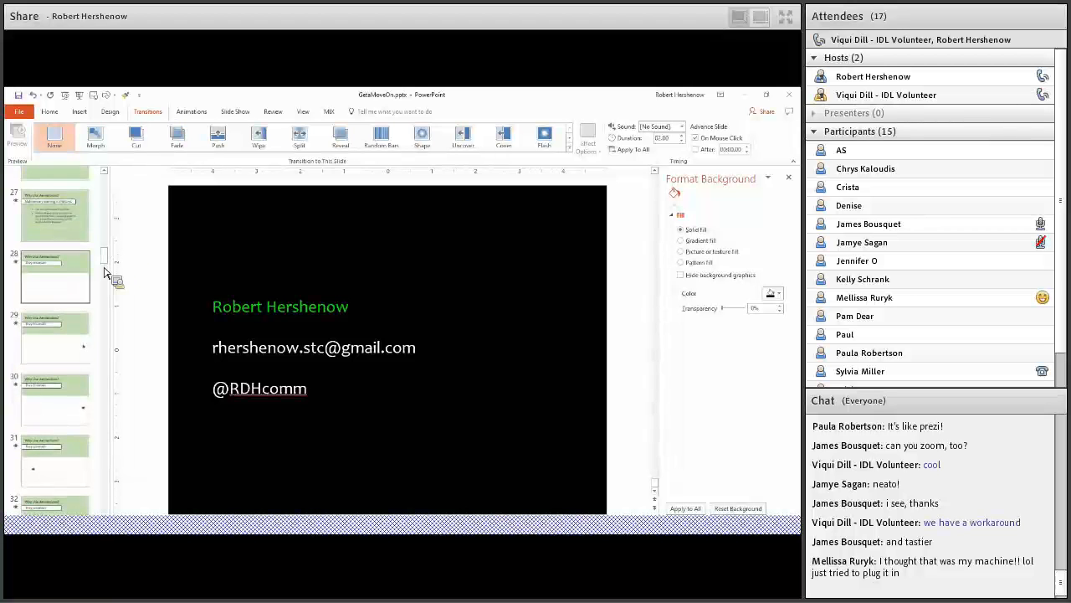
Step: Show slide 28 'Why Use Animations? They Entertain' and the next fly slide with Morph
left_click(53, 277)
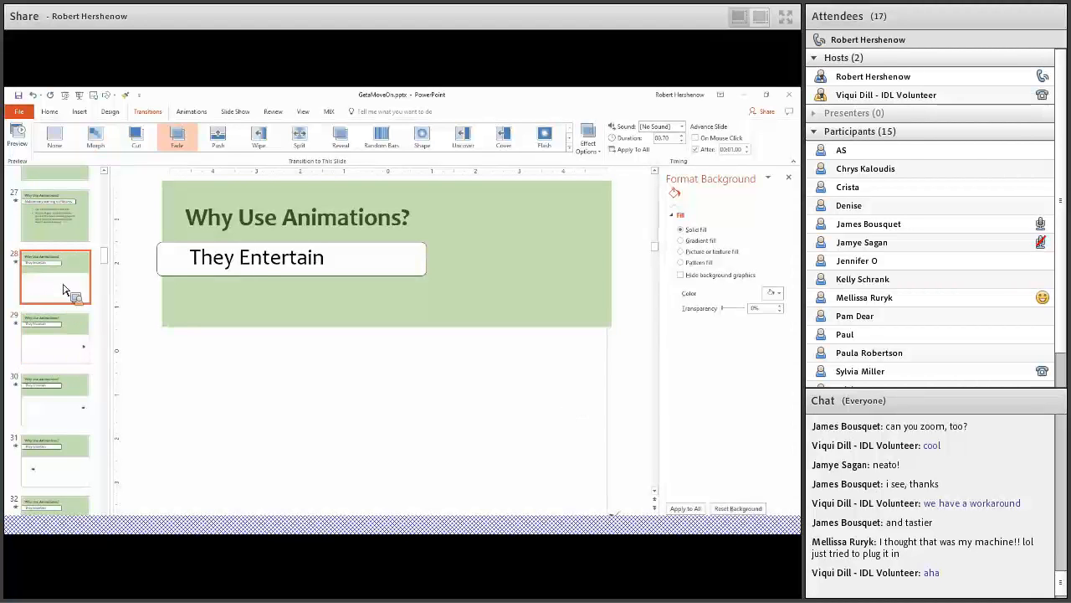
left_click(55, 338)
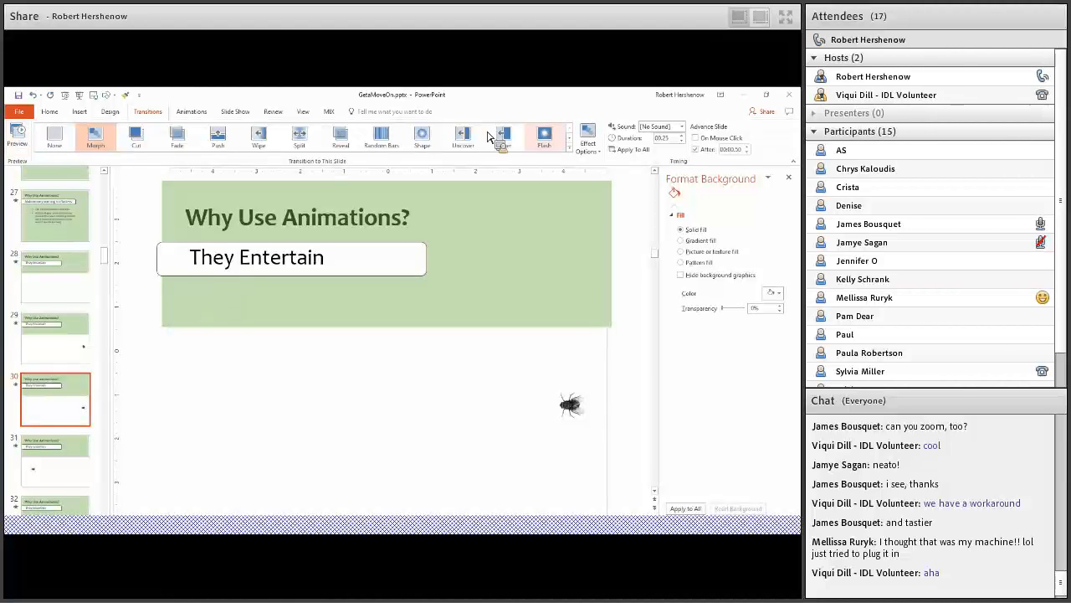
mouse_move(645, 137)
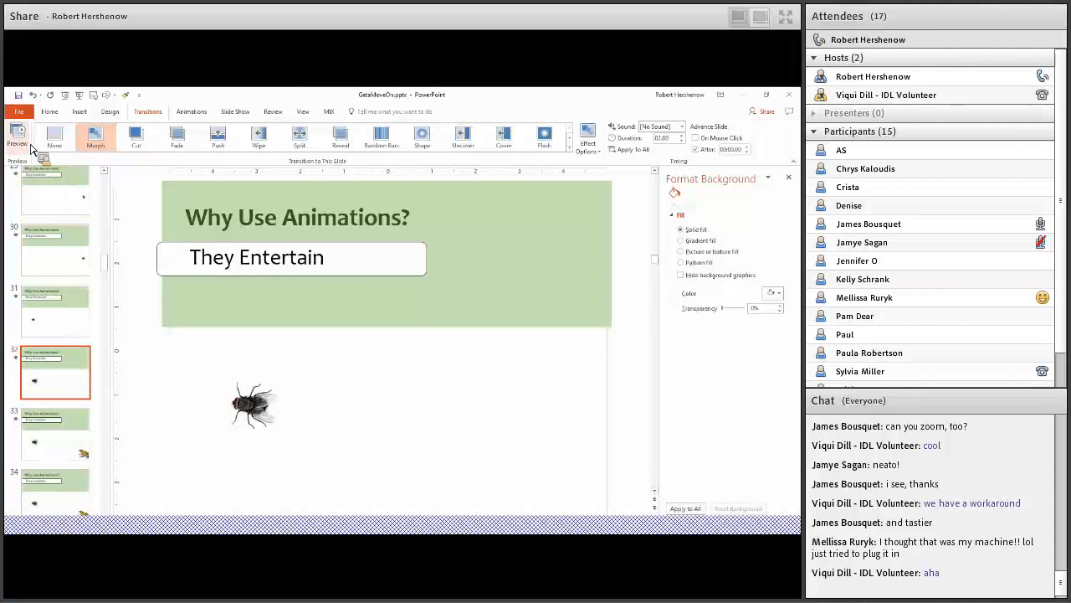
left_click(17, 134)
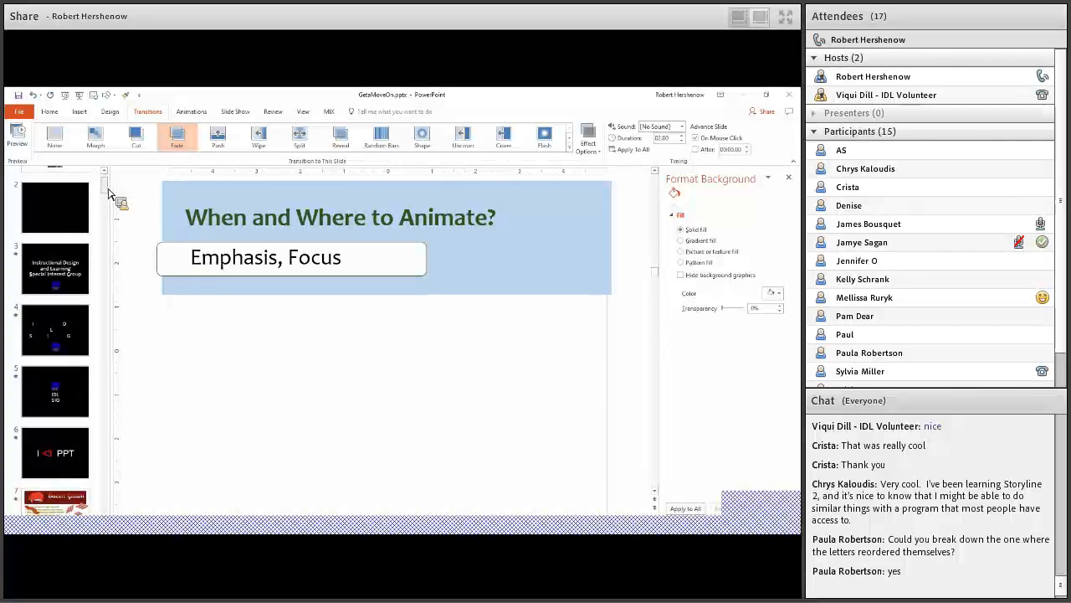
Step: Jump to a slide near the start of the deck, landing on the Special Interest Group title slide
left_click(54, 267)
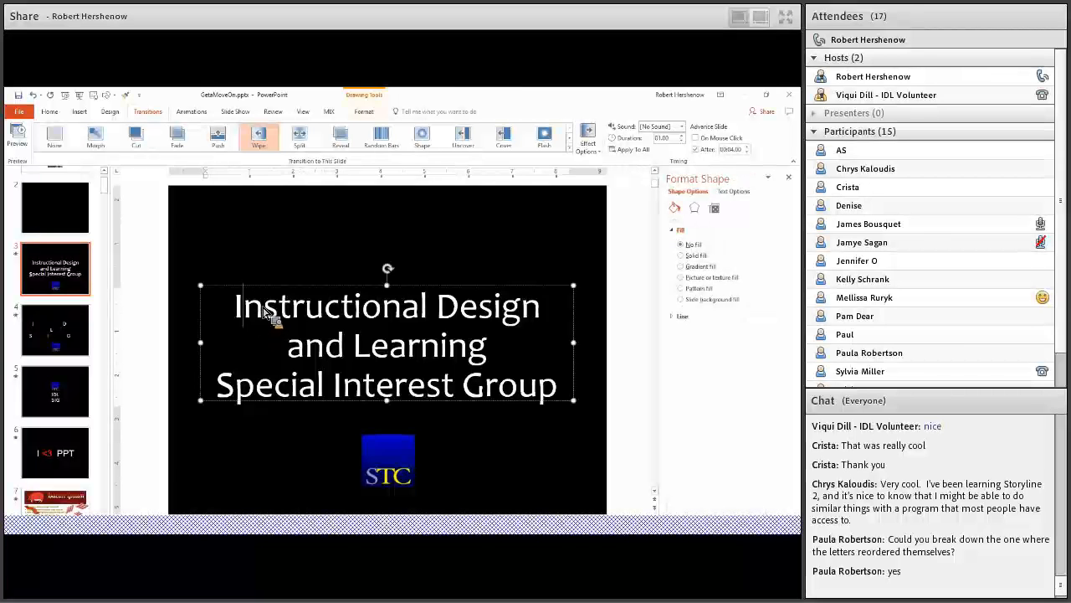
mouse_move(270, 315)
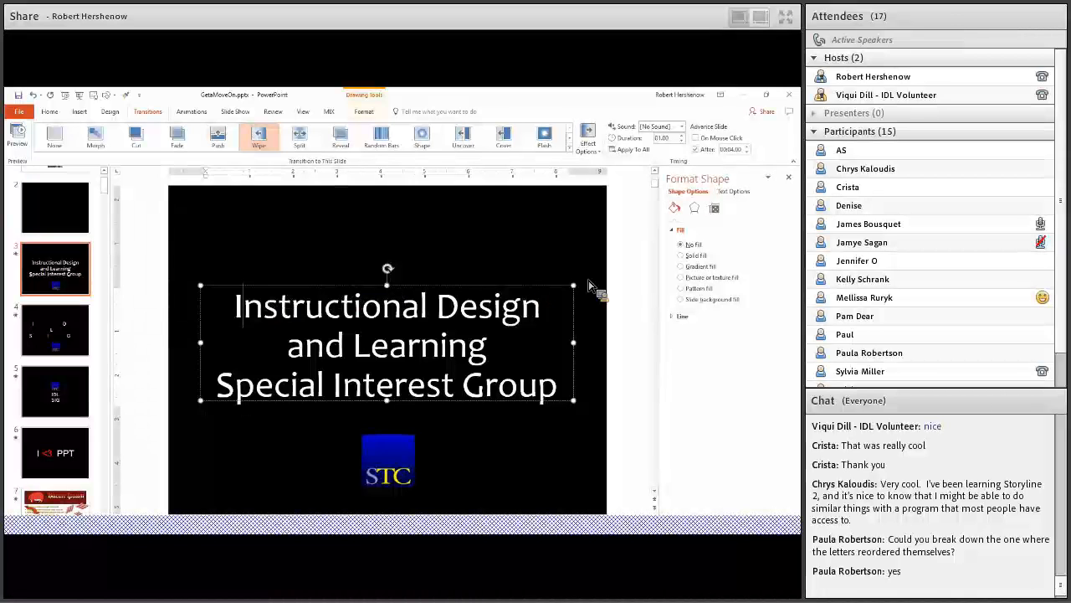
Step: Flip between the full title slide and the scattered-initials slide, ending on the scattered letters
left_click(363, 111)
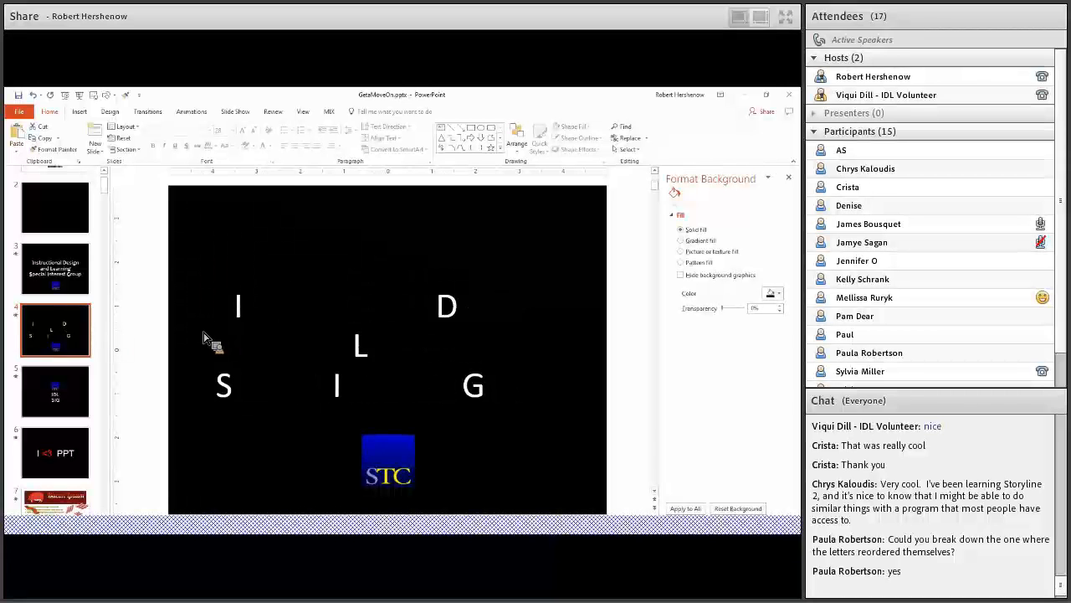
left_click(54, 268)
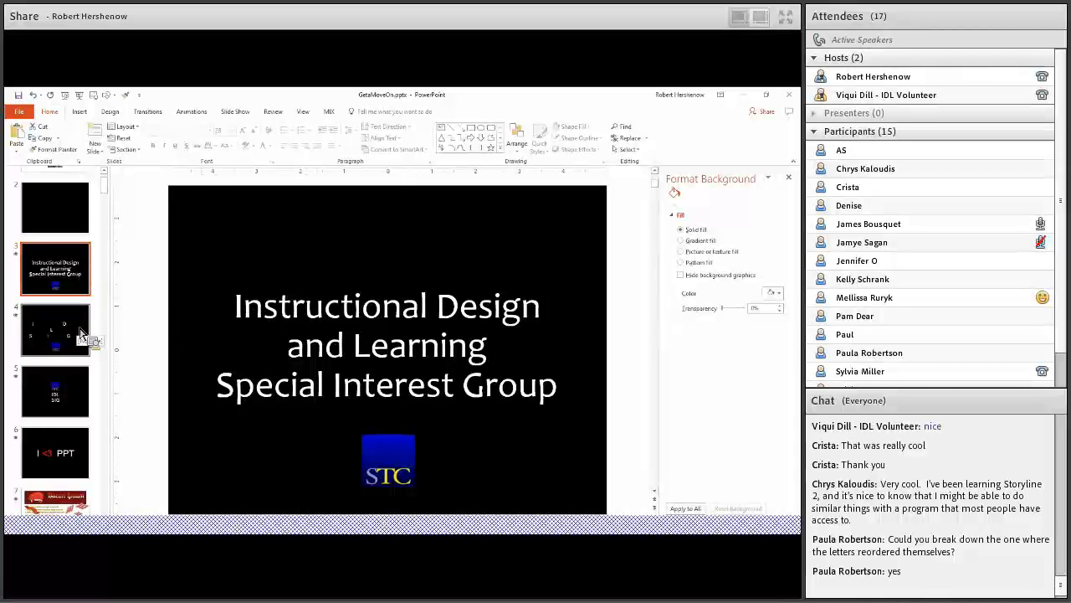
left_click(54, 328)
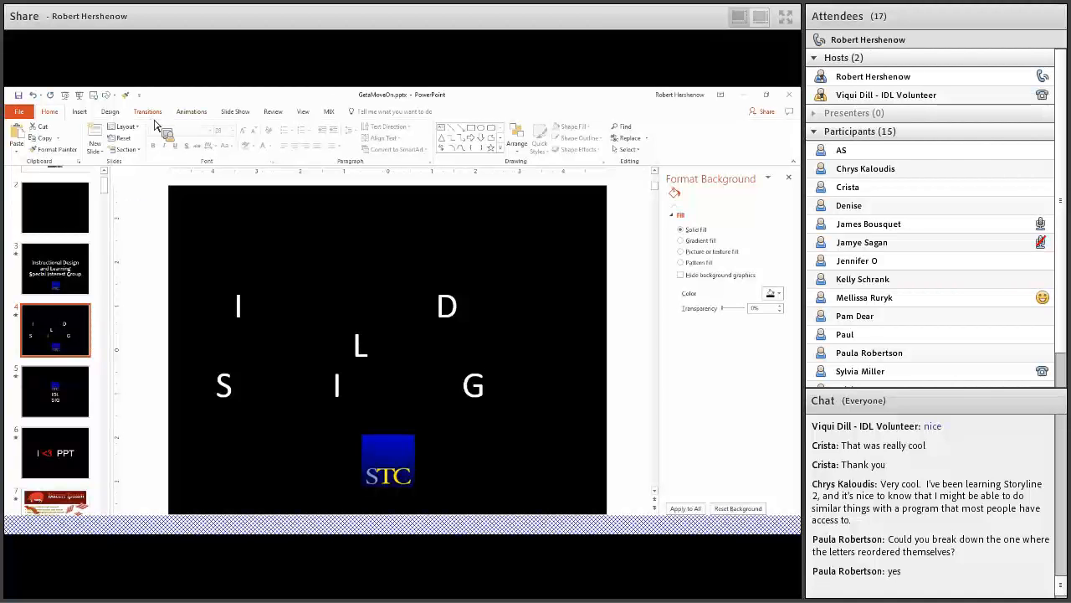
Step: Display the ribbon's transition options for the scattered-letters slide
left_click(148, 110)
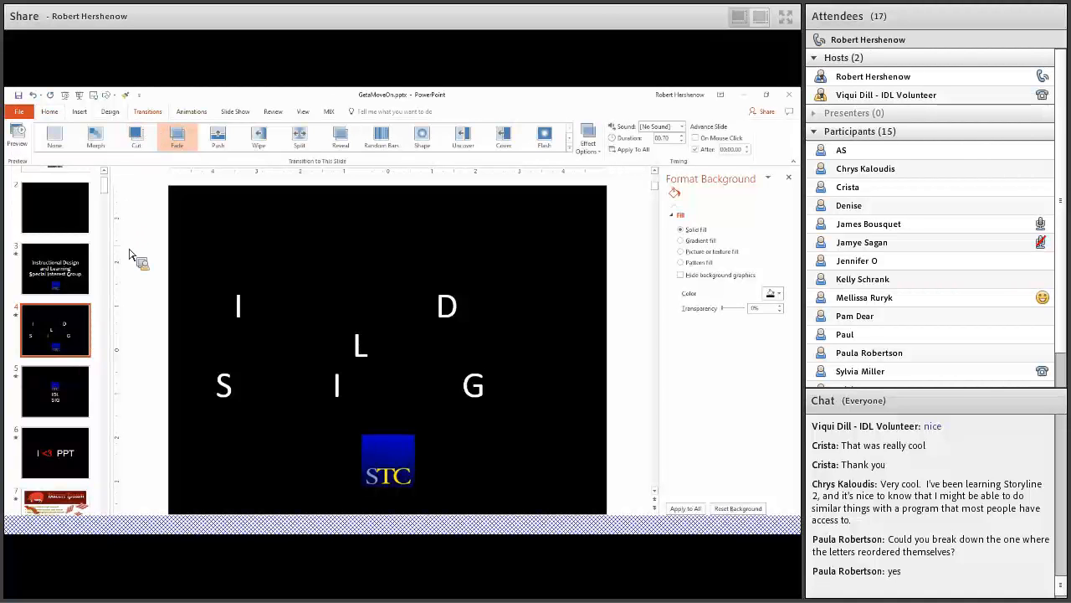
mouse_move(138, 265)
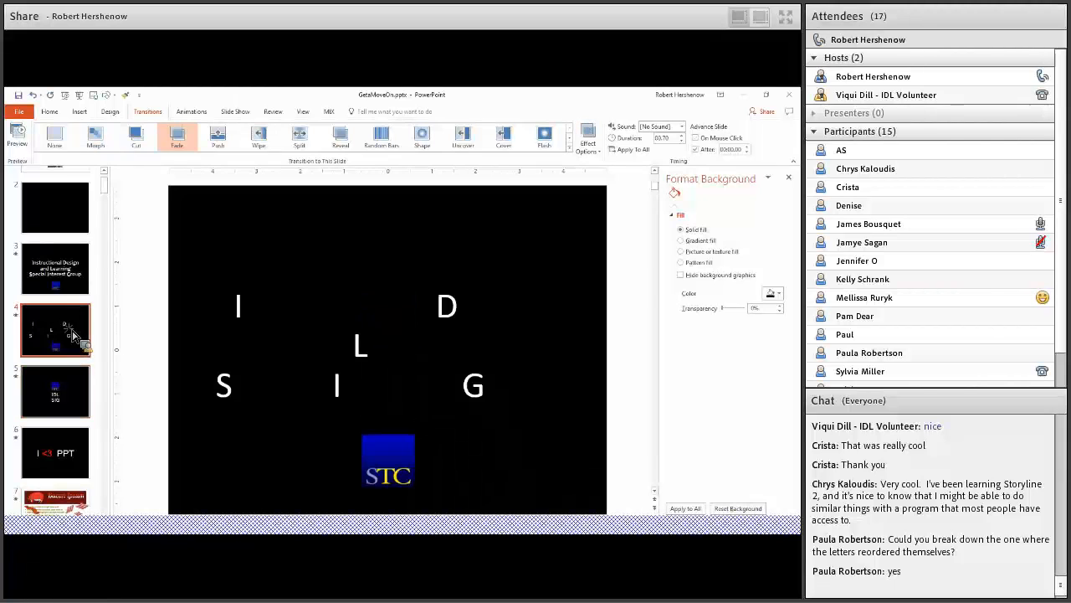
left_click(56, 391)
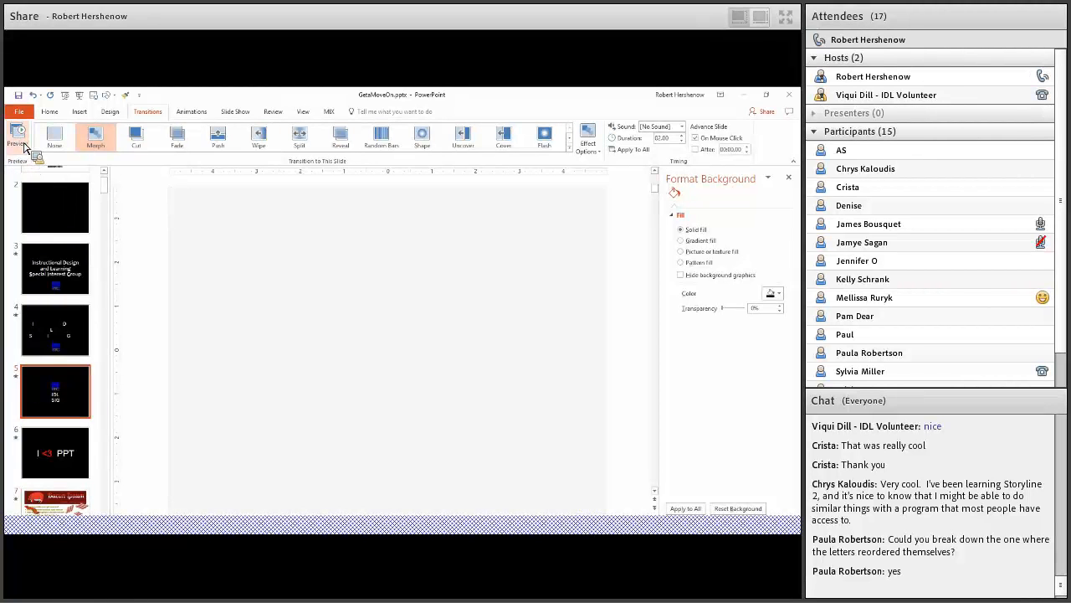
left_click(16, 134)
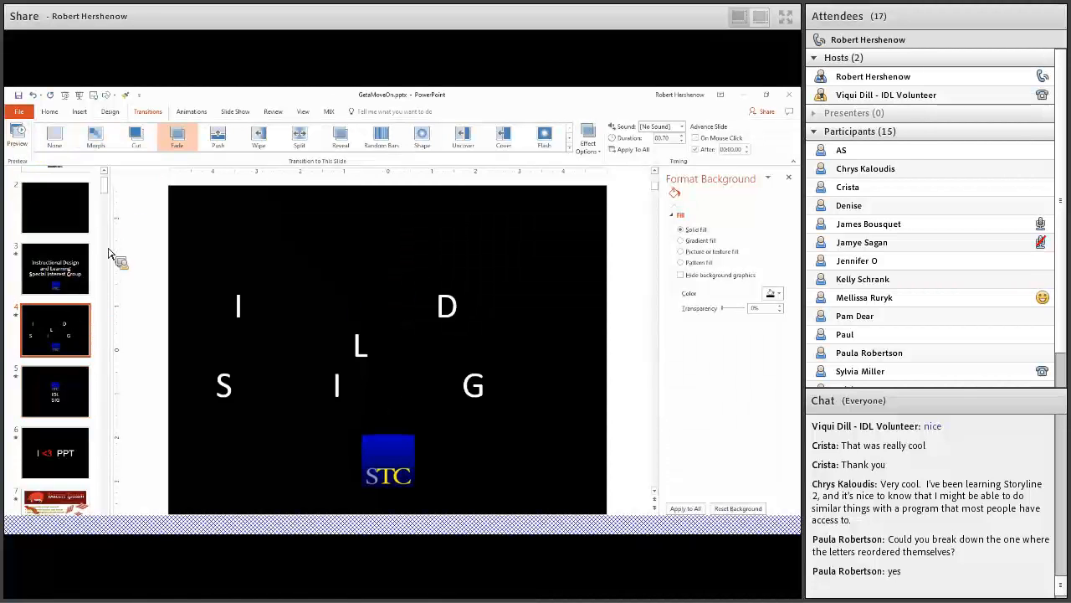
mouse_move(141, 193)
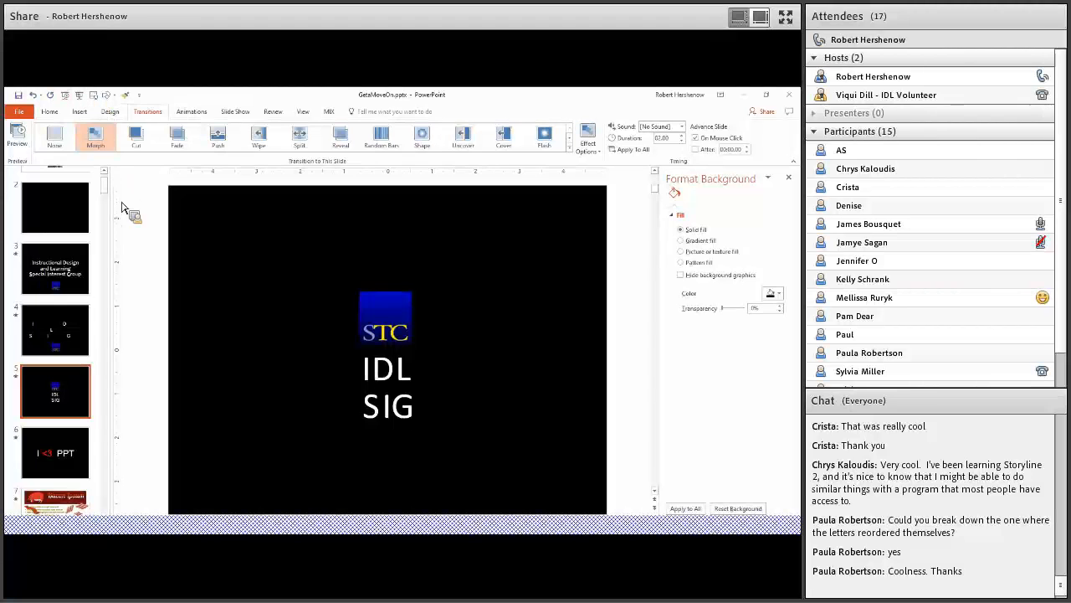
Step: Scroll the thumbnail pane down to the deck's final slides 116–120
scroll("down", 3)
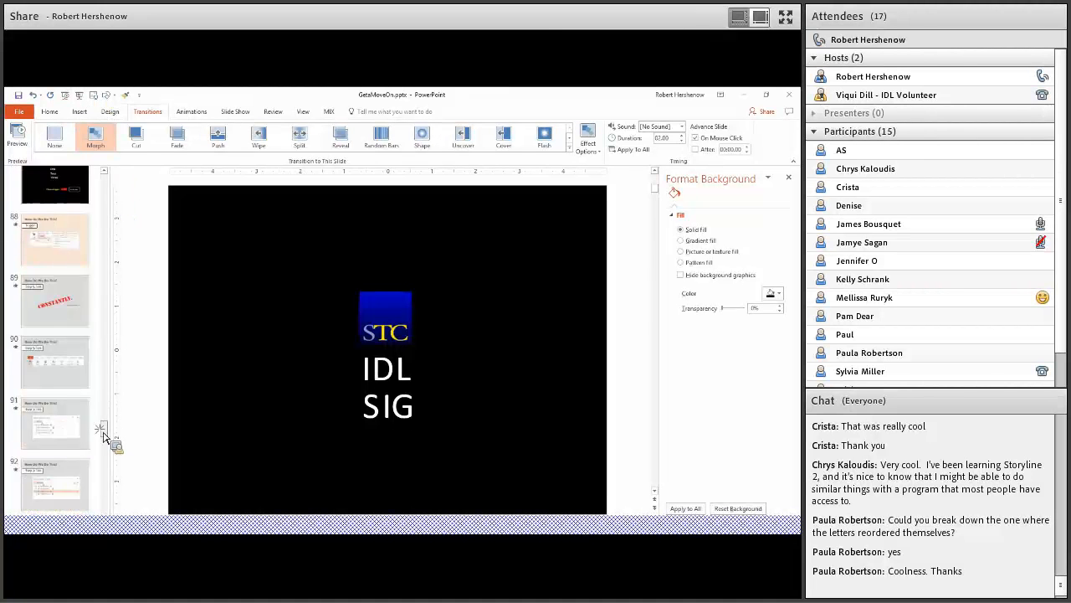
scroll("down", 3)
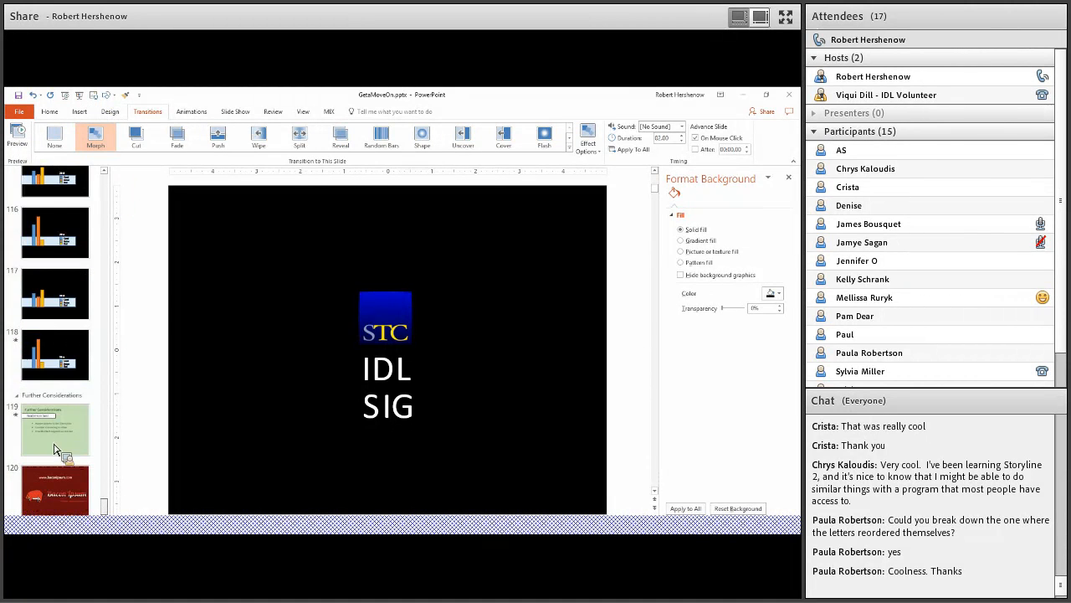